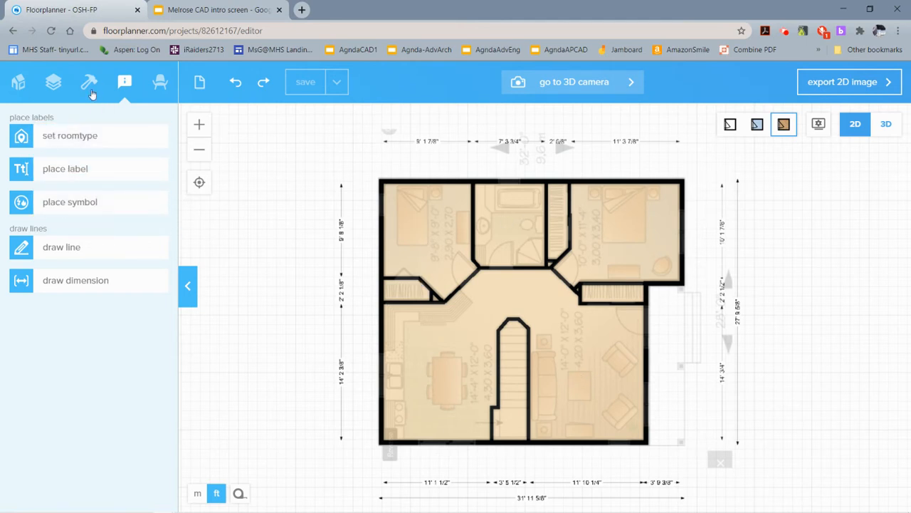
Set the backdrop image transparency to about 79% in Background settings.
left_click(89, 81)
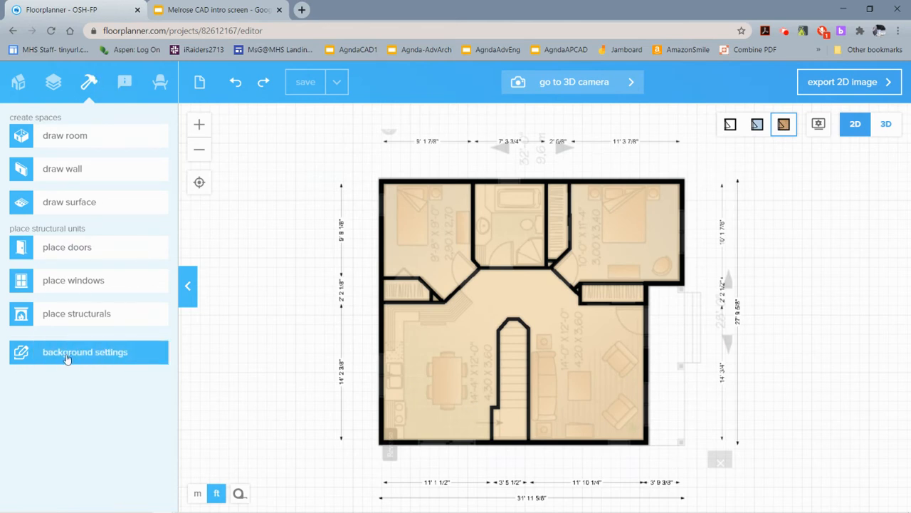
left_click(86, 352)
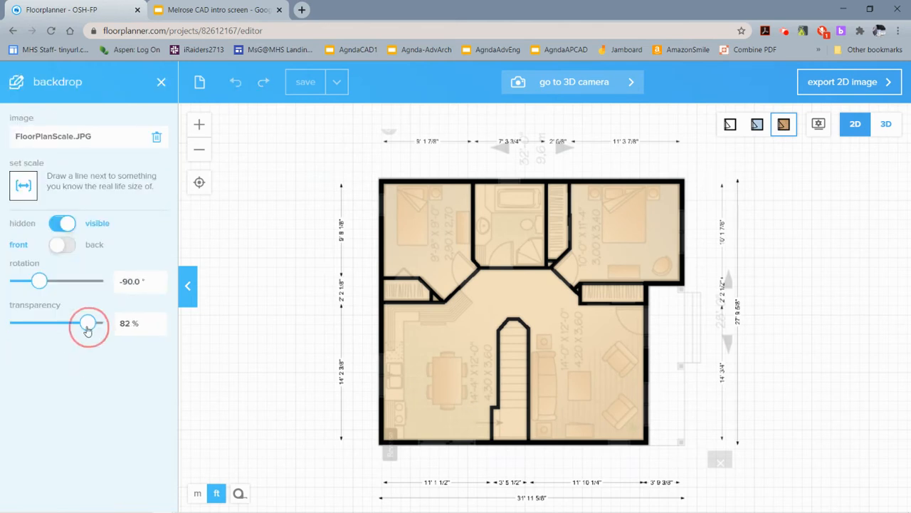
left_click_drag(88, 322, 76, 322)
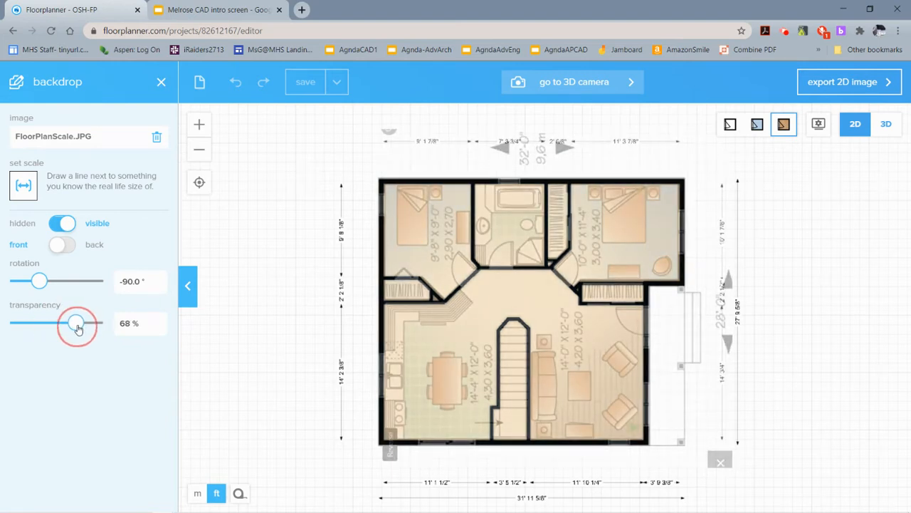
left_click_drag(77, 325, 82, 325)
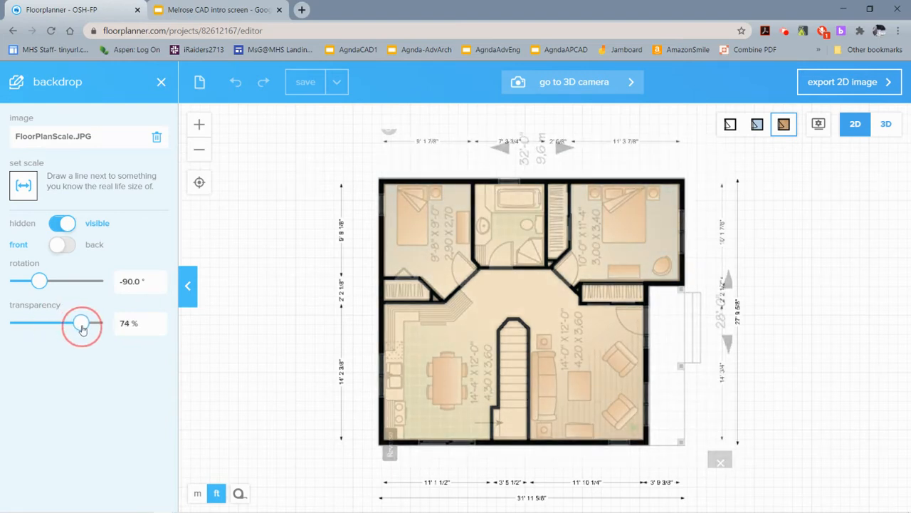
left_click_drag(79, 323, 87, 323)
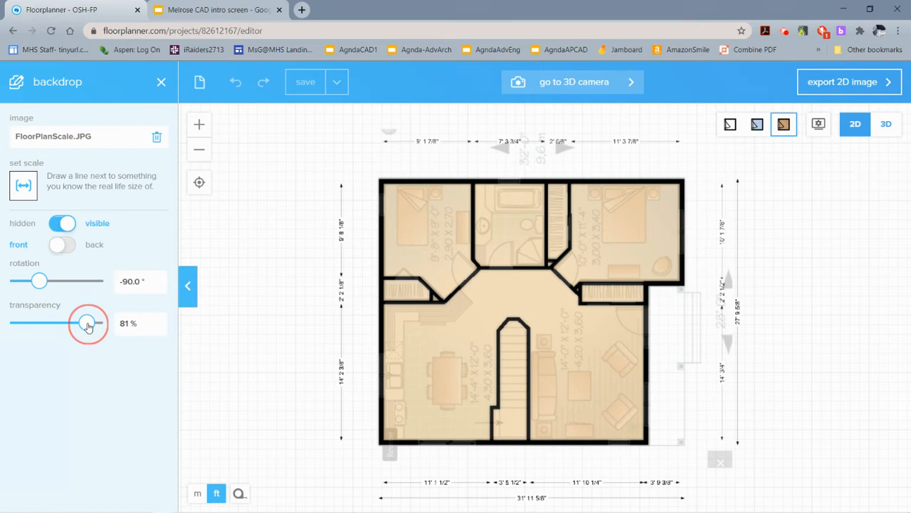
left_click_drag(87, 322, 85, 322)
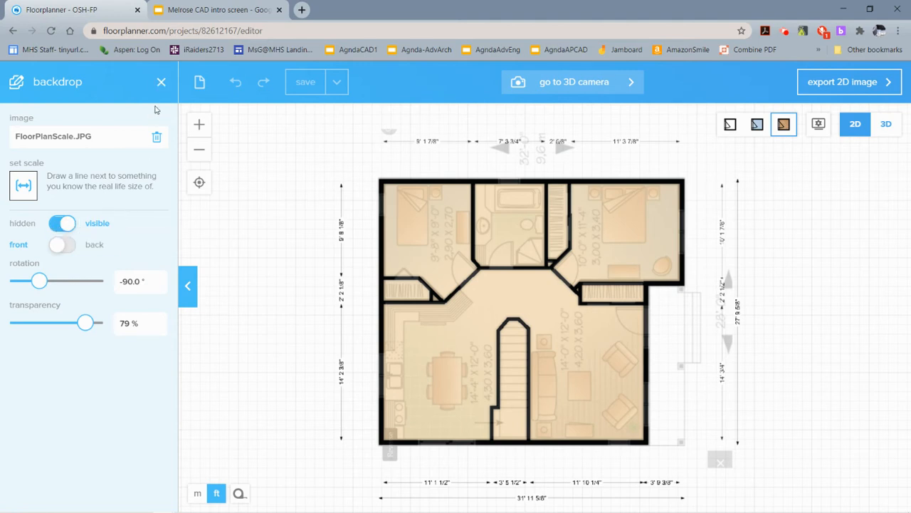
left_click(88, 81)
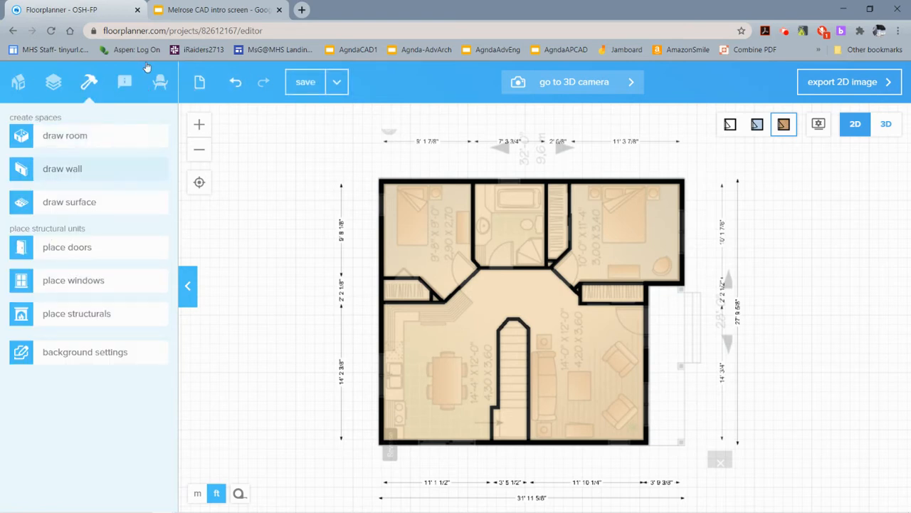
Assign the Bathroom room type to the small top-centre room.
left_click(125, 81)
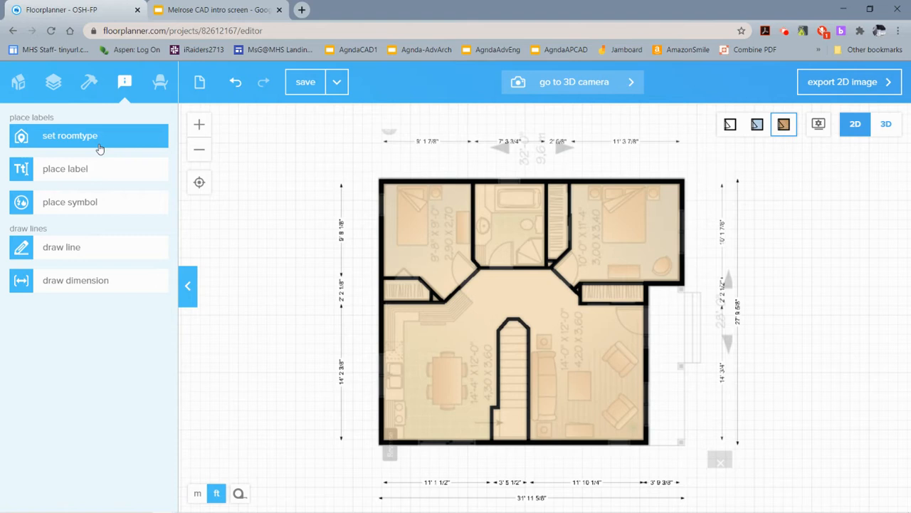
left_click(88, 135)
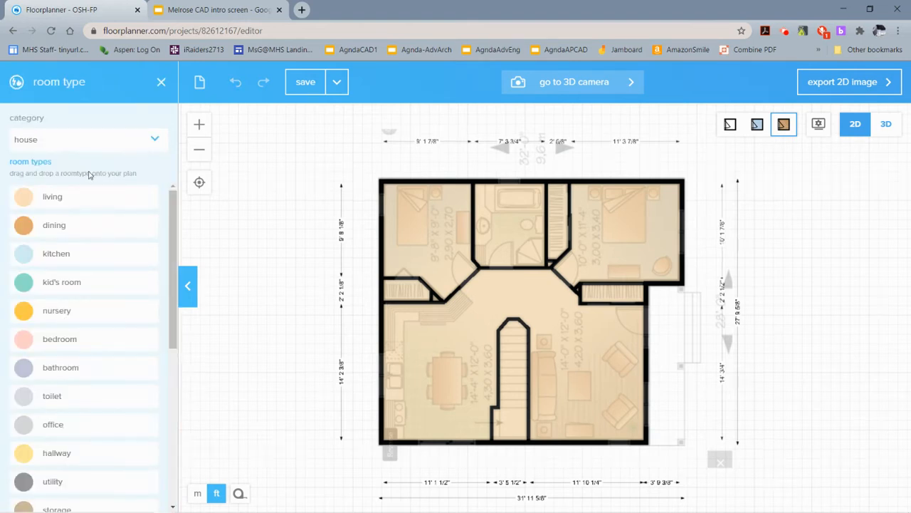
mouse_move(404, 208)
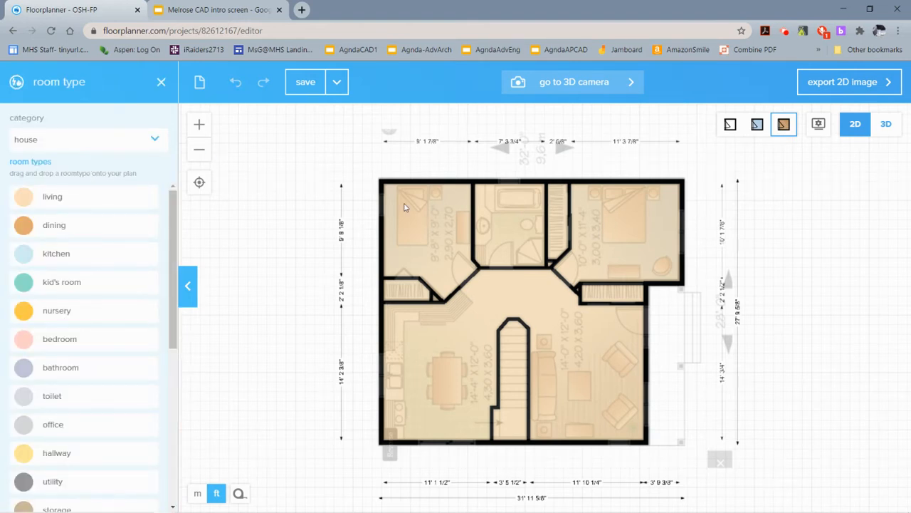
left_click(509, 225)
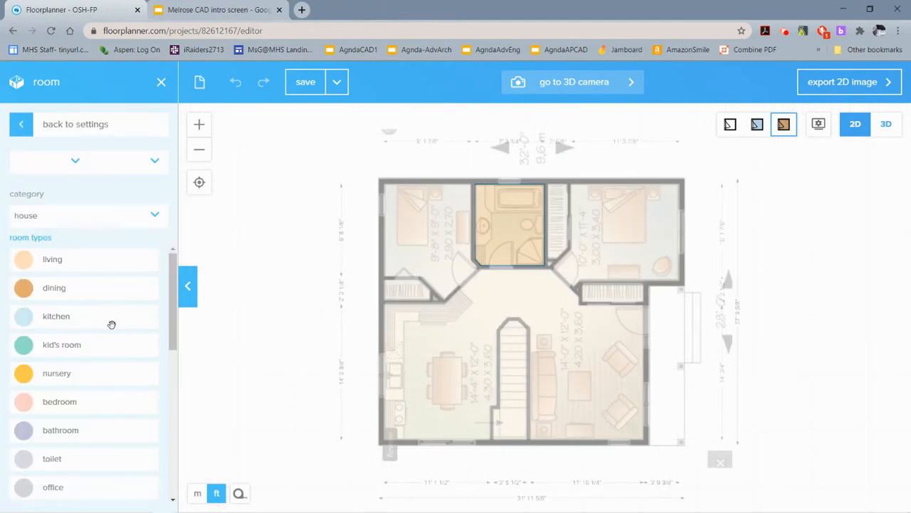
scroll("down", 3)
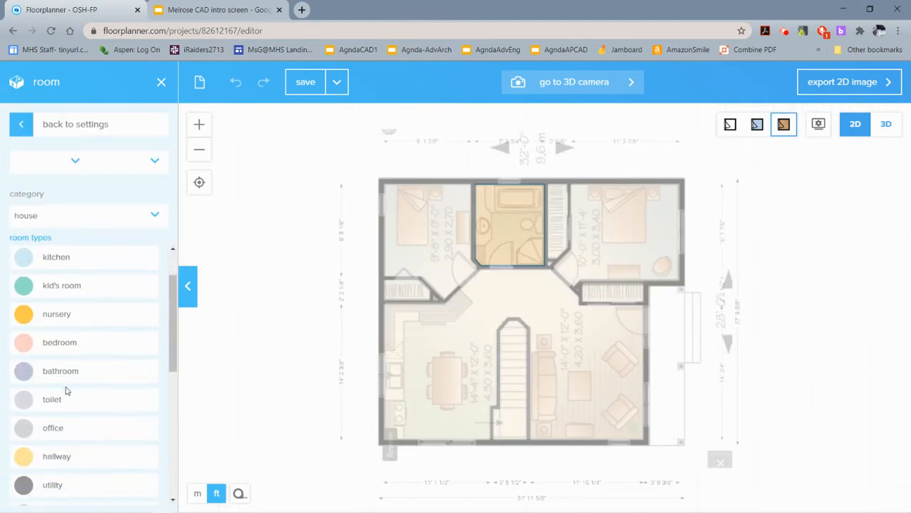
left_click(60, 370)
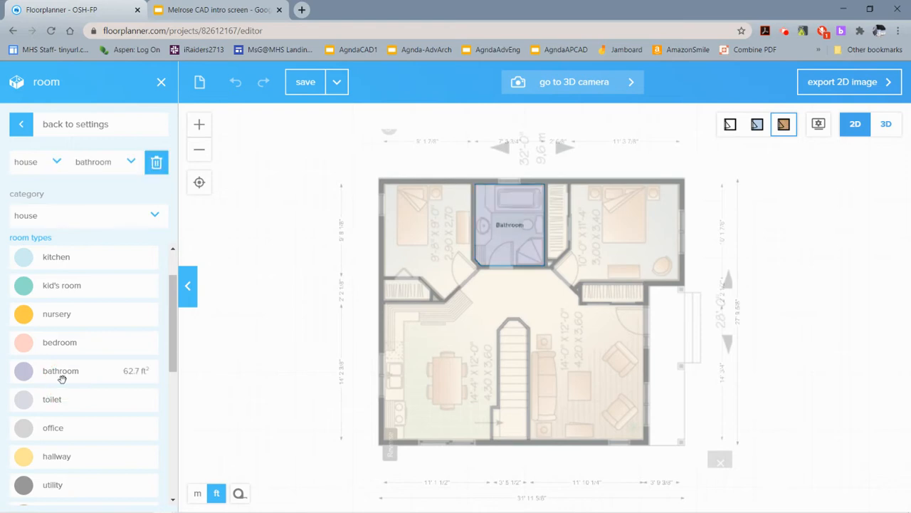
mouse_move(151, 194)
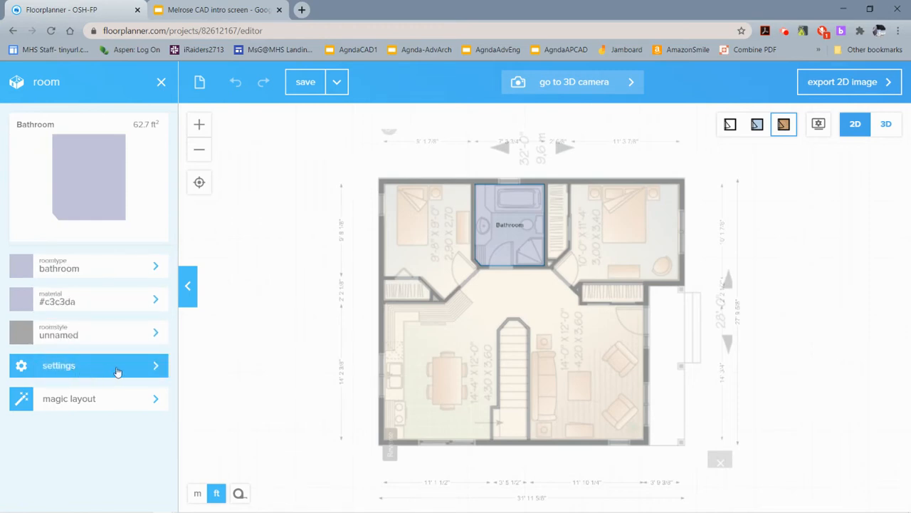
Show the bathroom's 62.7 ft² floor area in its label.
left_click(60, 364)
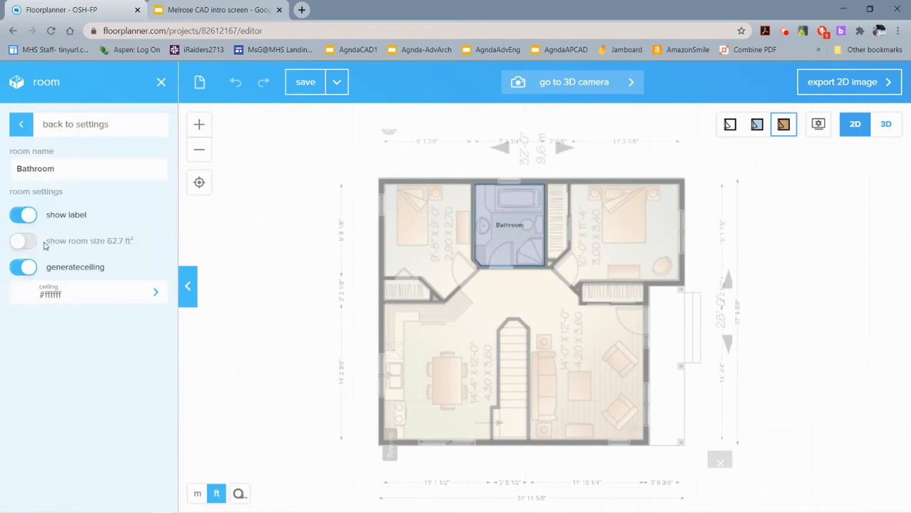
left_click(23, 241)
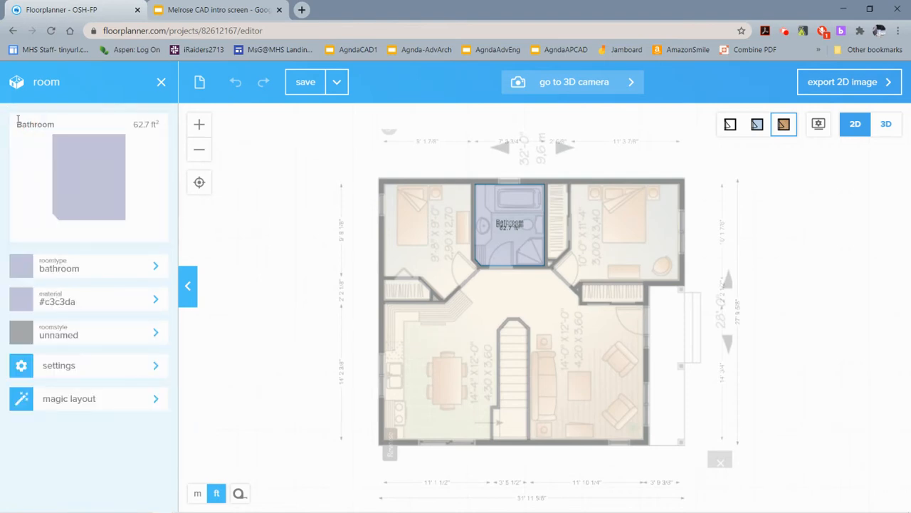
mouse_move(163, 81)
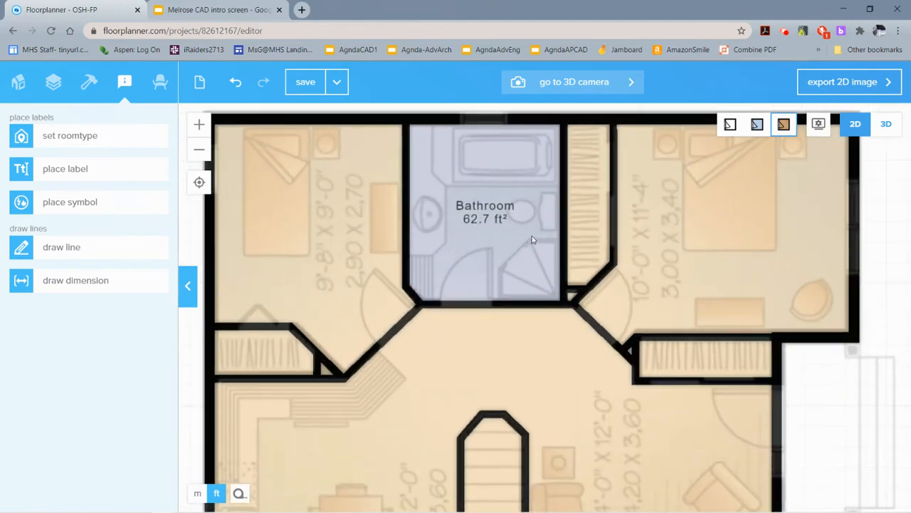
scroll("down", 3)
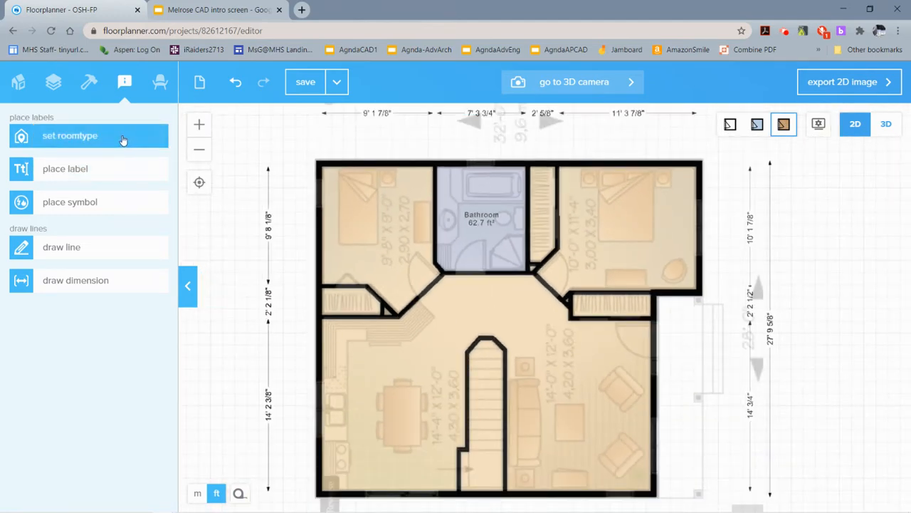
Assign the Bedroom room type to the top-left room.
left_click(70, 136)
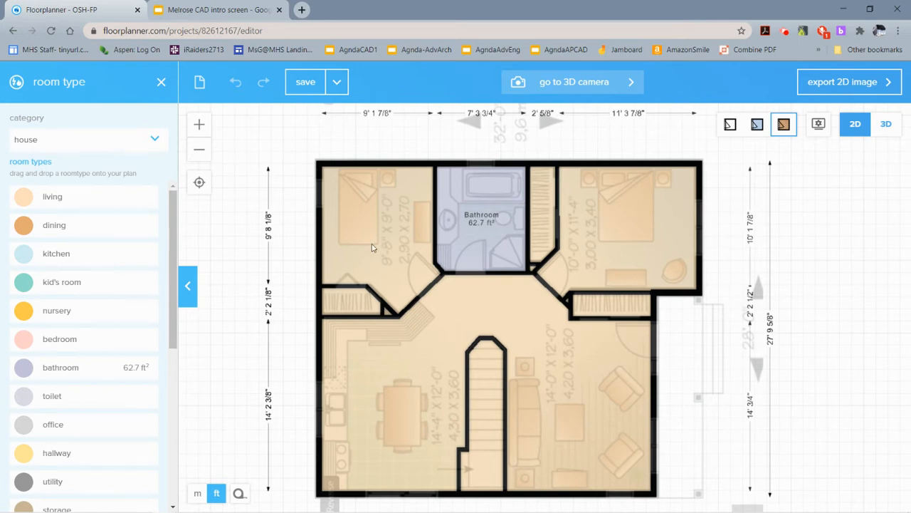
left_click(367, 243)
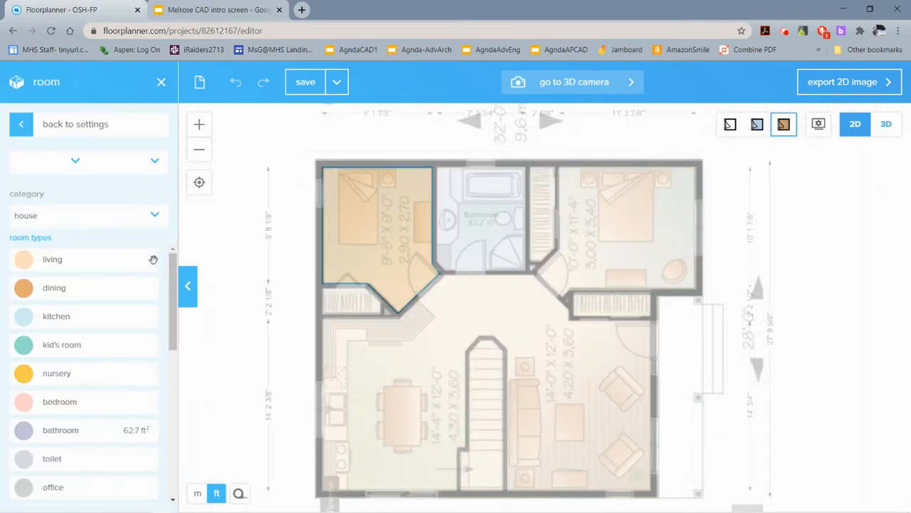
left_click(60, 402)
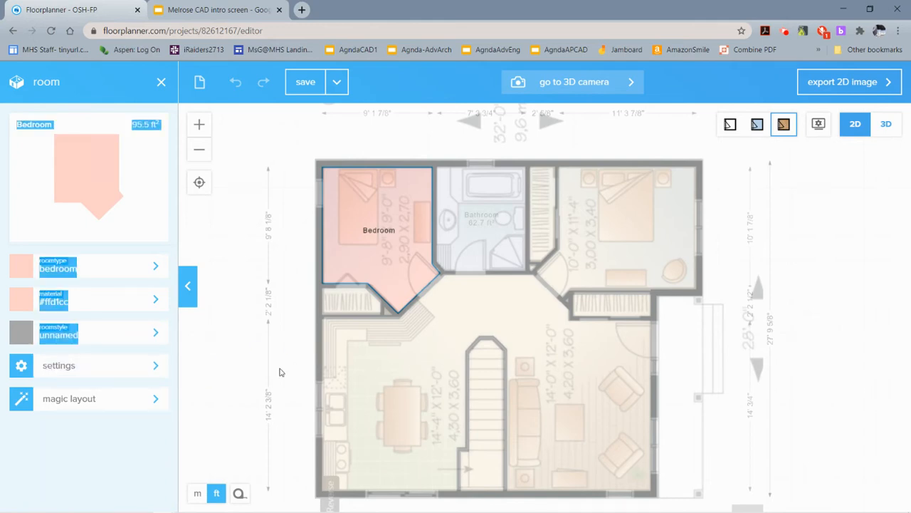
Rename the room Bedroom2 and show its 95.5 ft² area in the label.
left_click(58, 365)
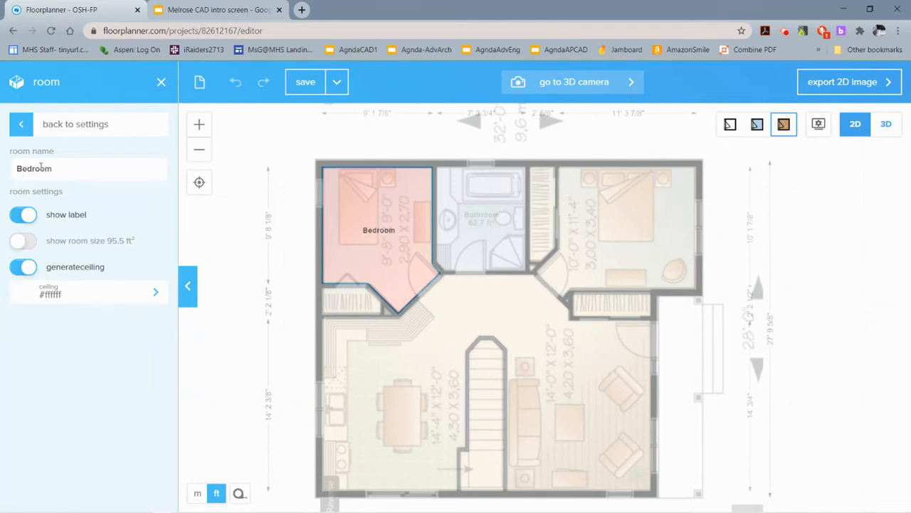
left_click(88, 168)
type("2")
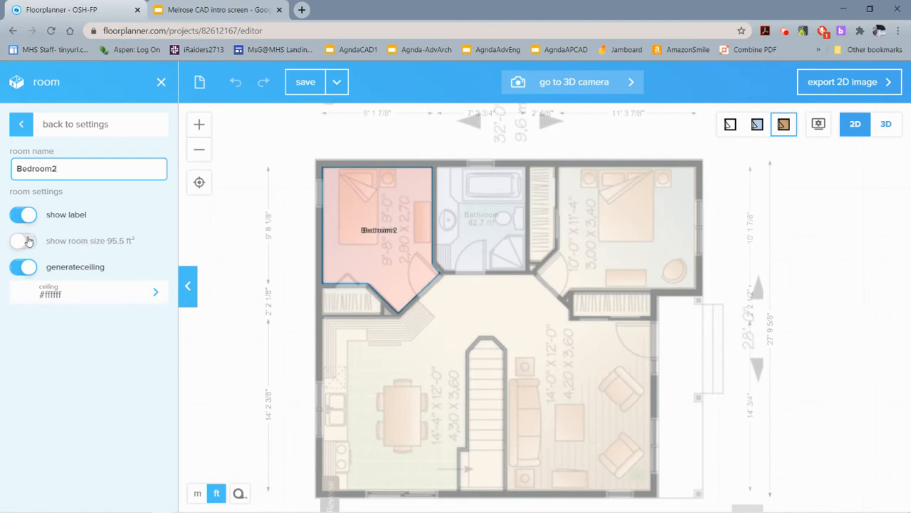
left_click(23, 239)
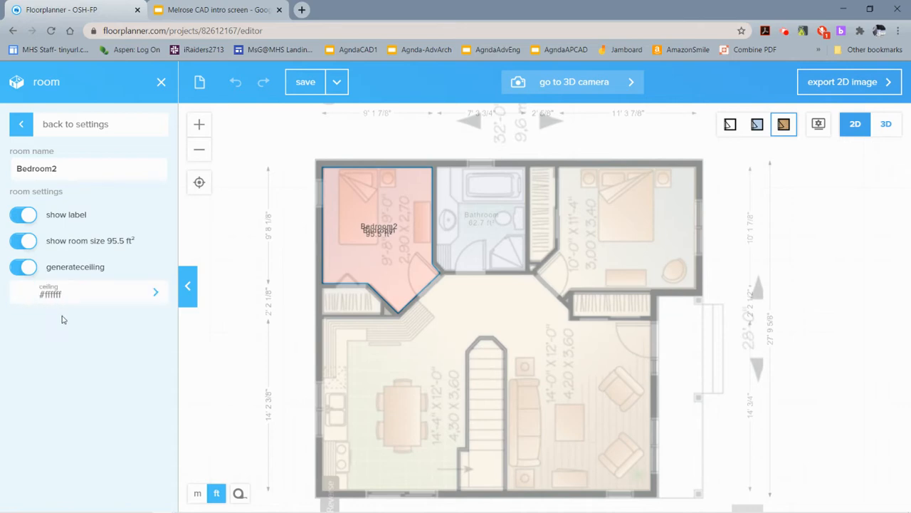
mouse_move(26, 134)
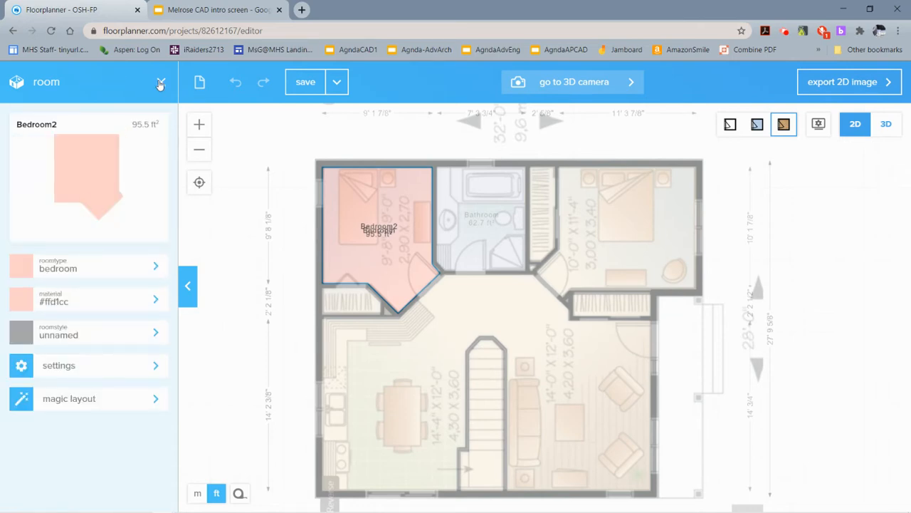
left_click(126, 81)
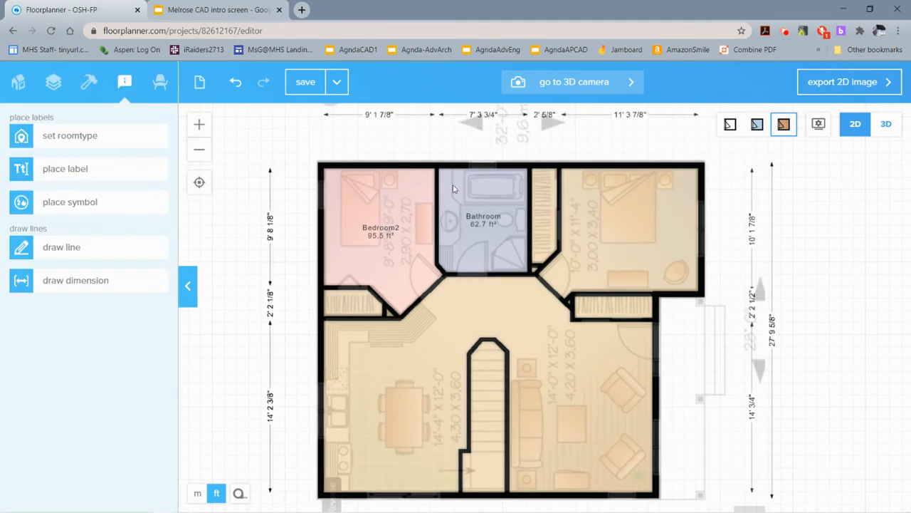
Select the unnamed 133.3 ft² upper-right bedroom to view its properties.
left_click(70, 136)
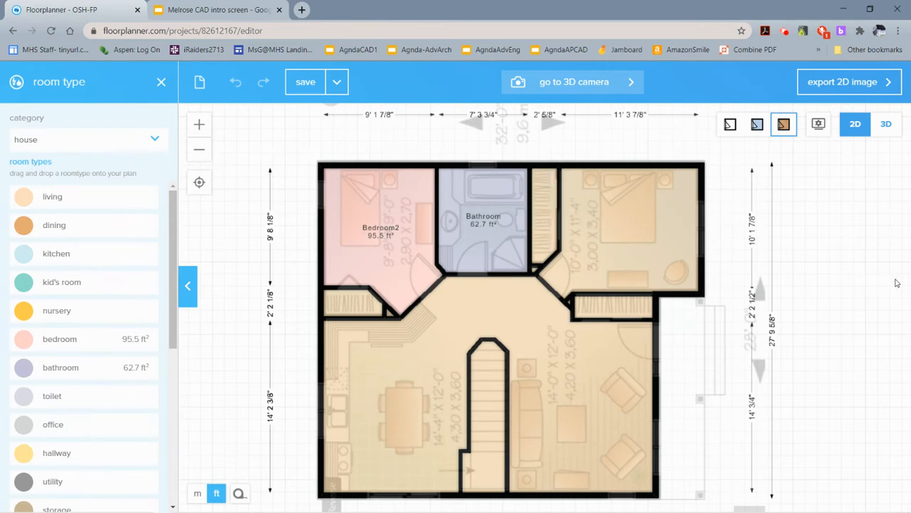
left_click(630, 228)
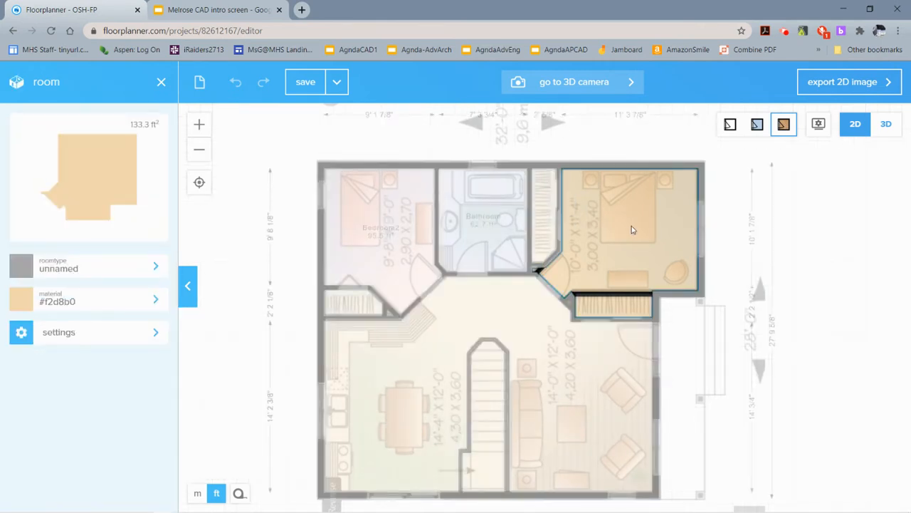
mouse_move(558, 282)
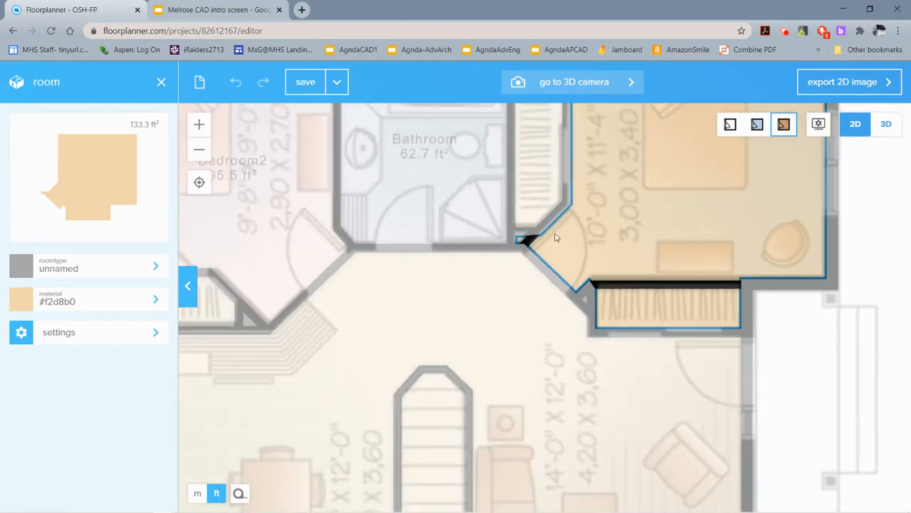
mouse_move(518, 242)
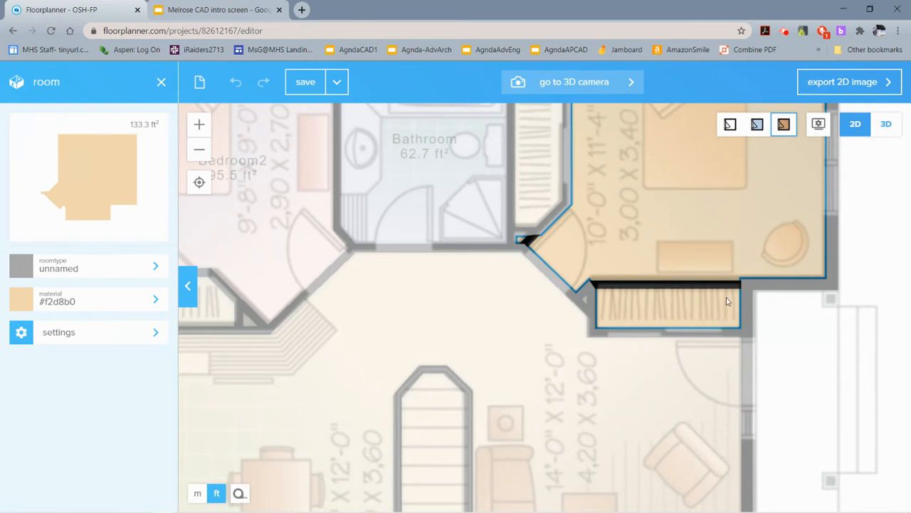
mouse_move(657, 225)
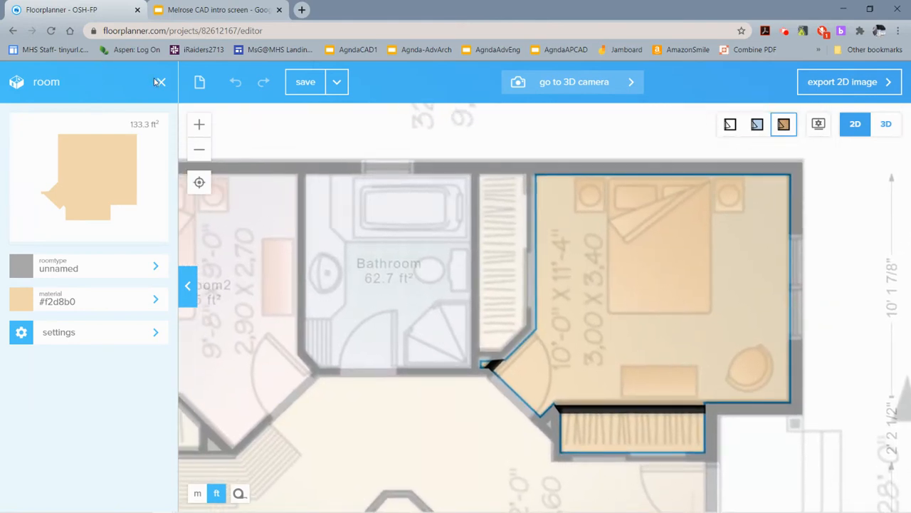
Draw a new wall along the top edge of the closet below the upper-right bedroom.
left_click(125, 82)
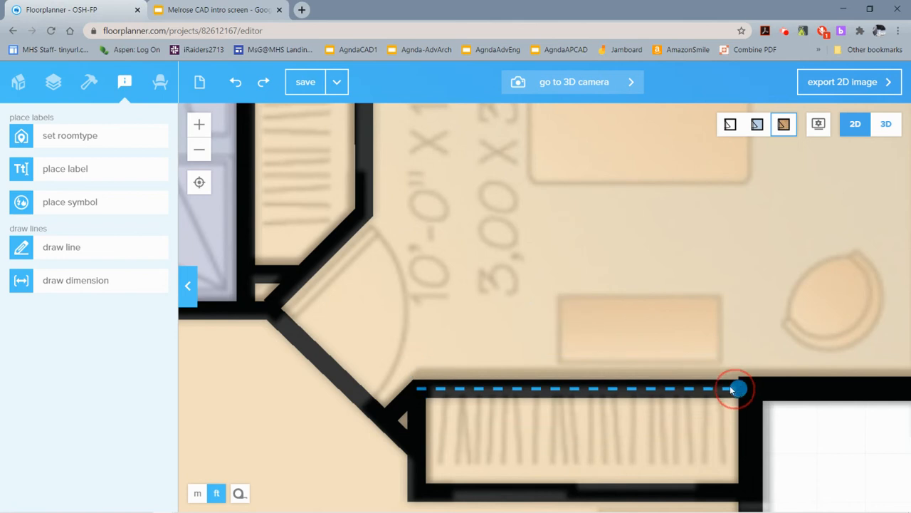
left_click_drag(735, 388, 746, 387)
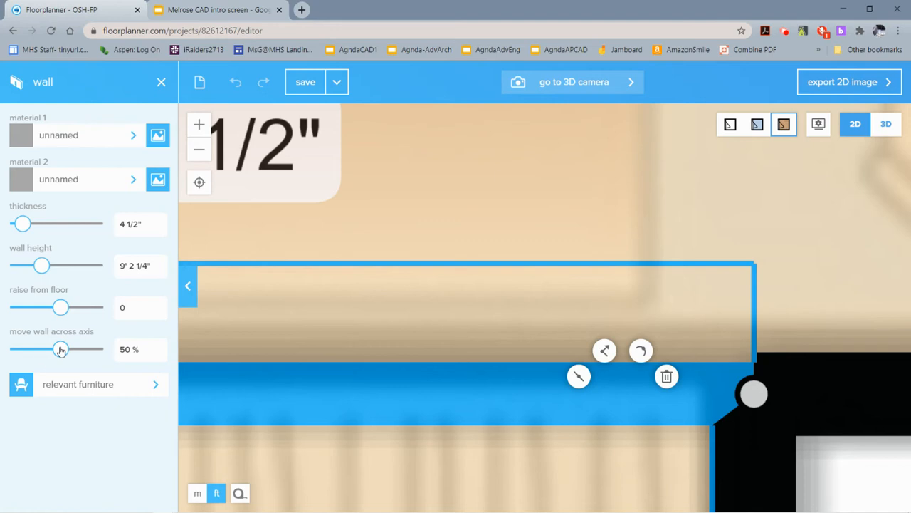
Shift the new closet wall 29% across its axis to align with the closet edge.
left_click_drag(59, 349, 84, 349)
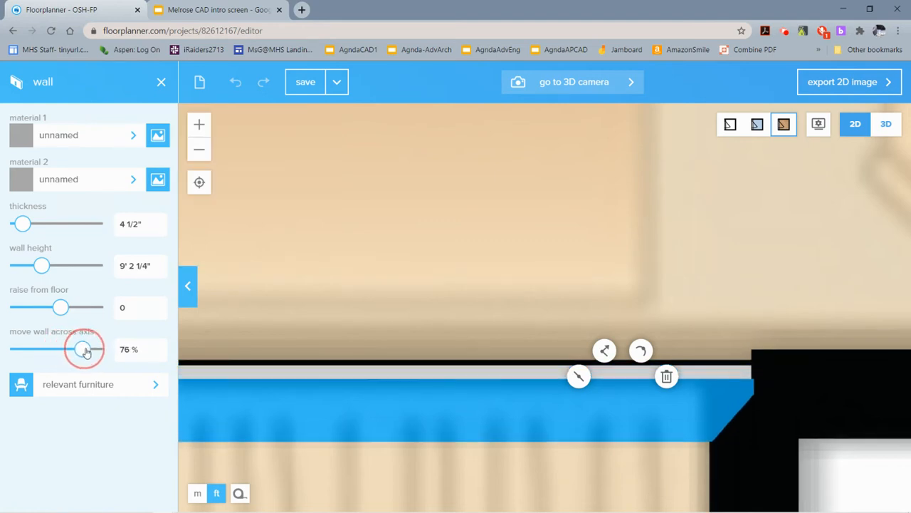
left_click_drag(84, 349, 35, 349)
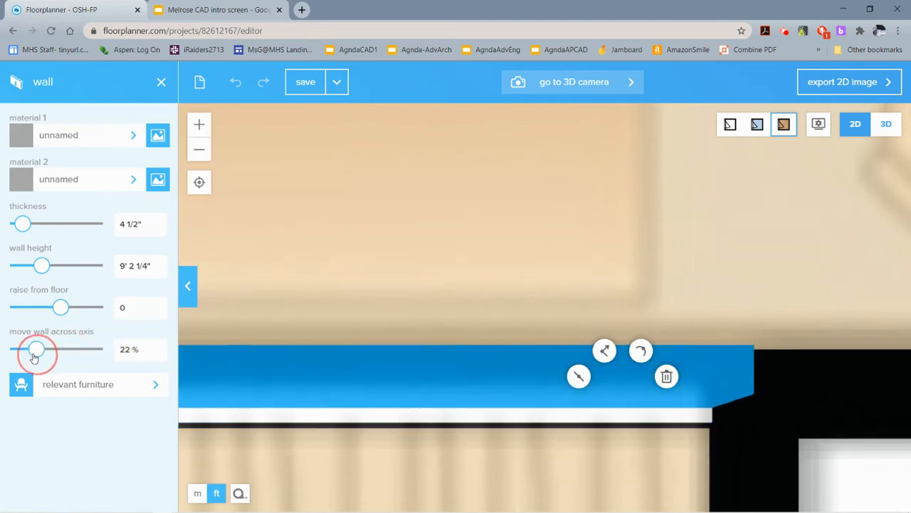
left_click_drag(37, 349, 31, 349)
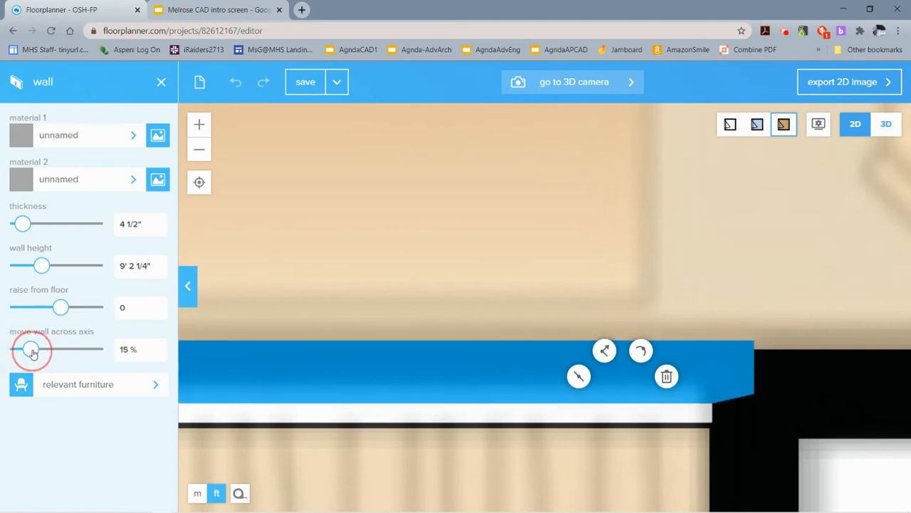
left_click_drag(32, 349, 43, 349)
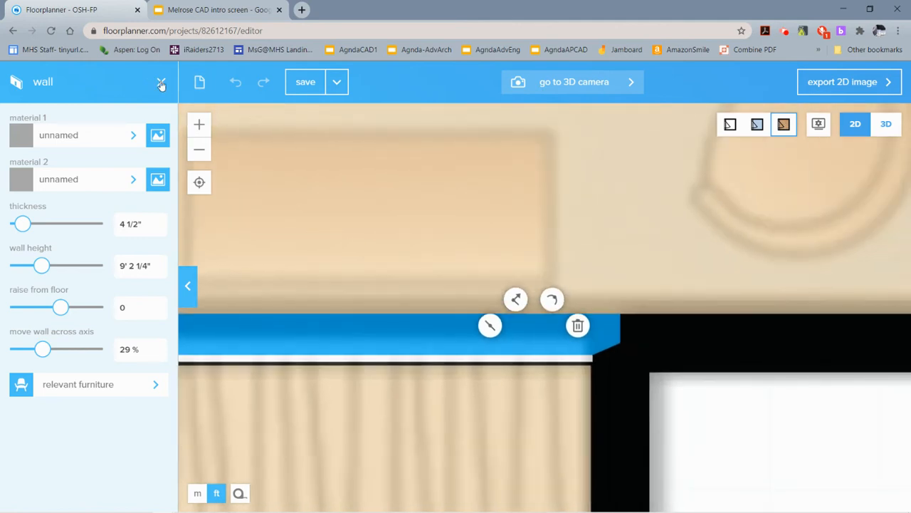
left_click(125, 81)
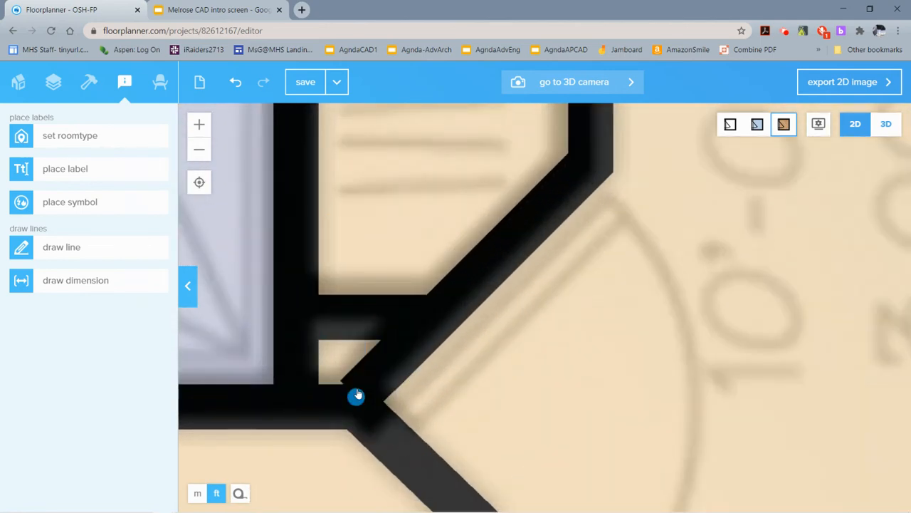
Close the room boundary so the upper-right bedroom excludes the closet.
left_click(356, 396)
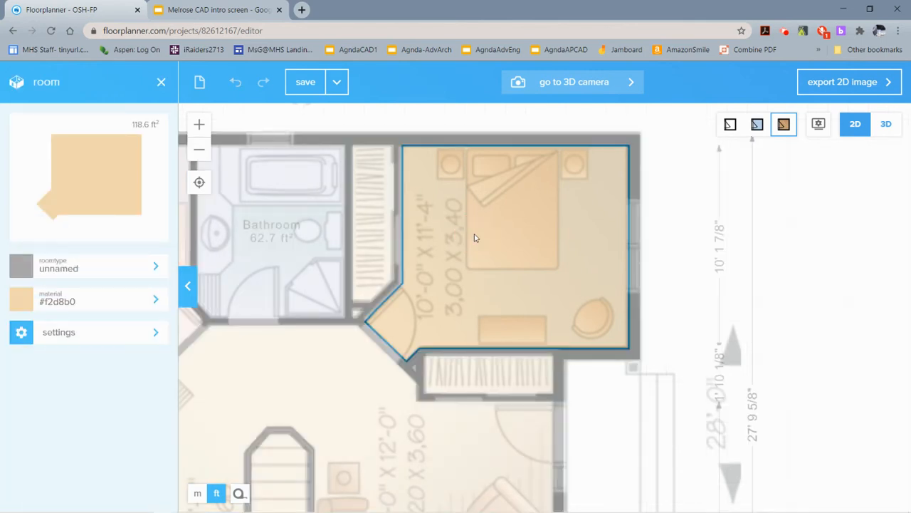
mouse_move(419, 339)
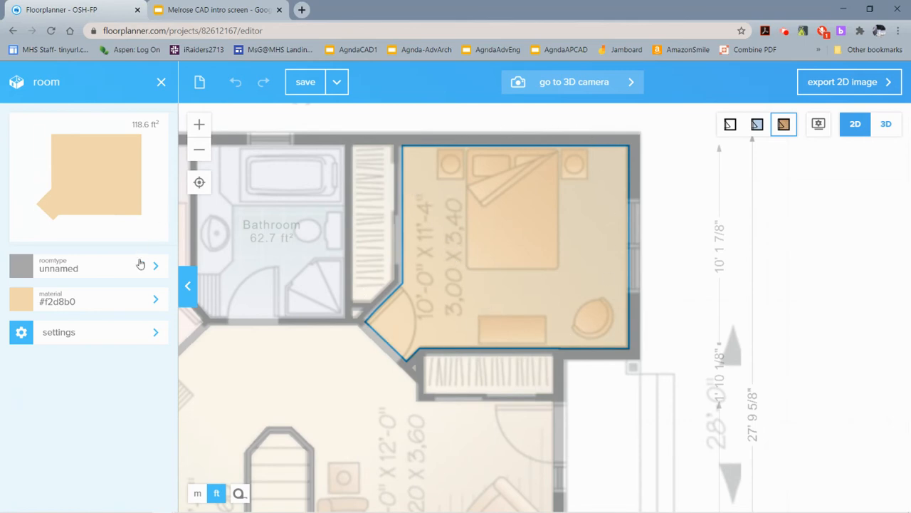
Make the upper-right room a bedroom named Master Bedroom showing 118.6 ft².
left_click(141, 265)
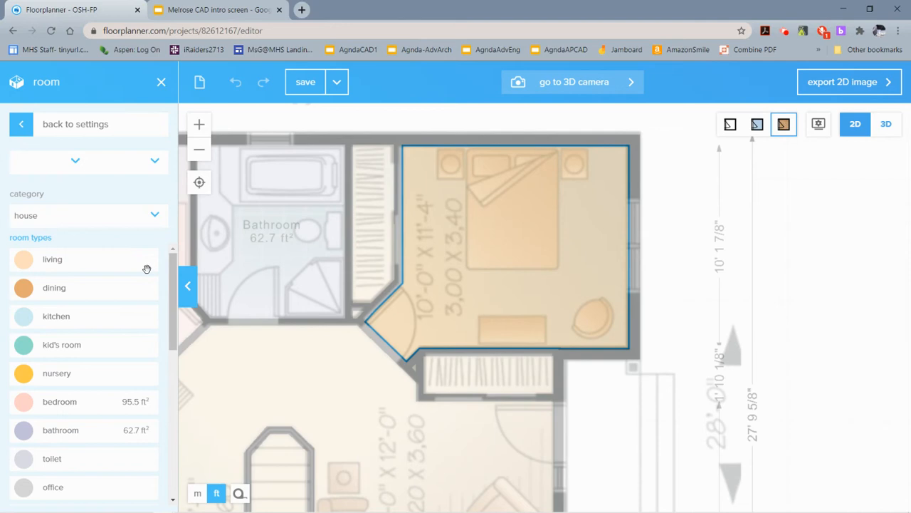
left_click(60, 401)
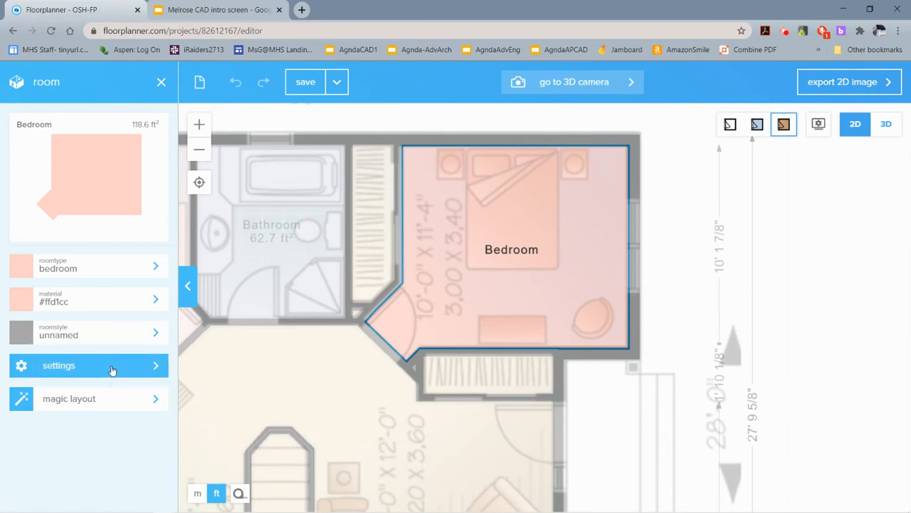
left_click(59, 365)
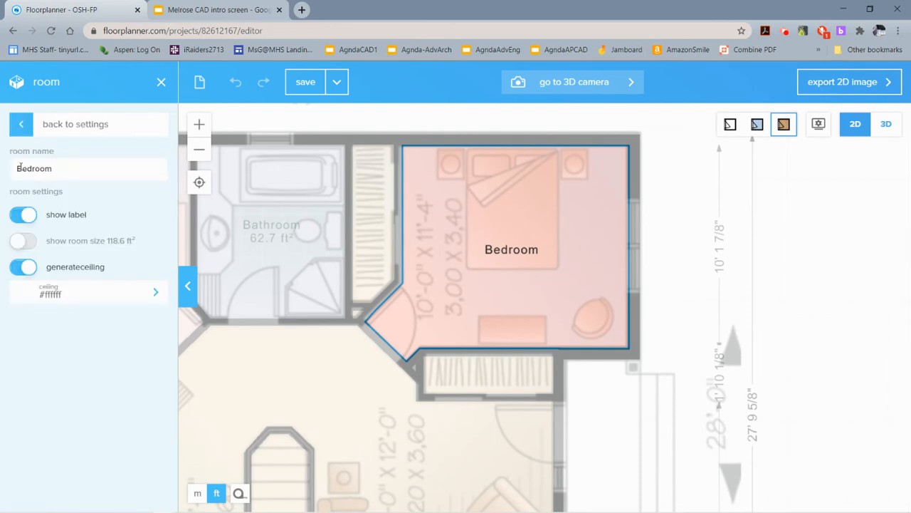
type("Master")
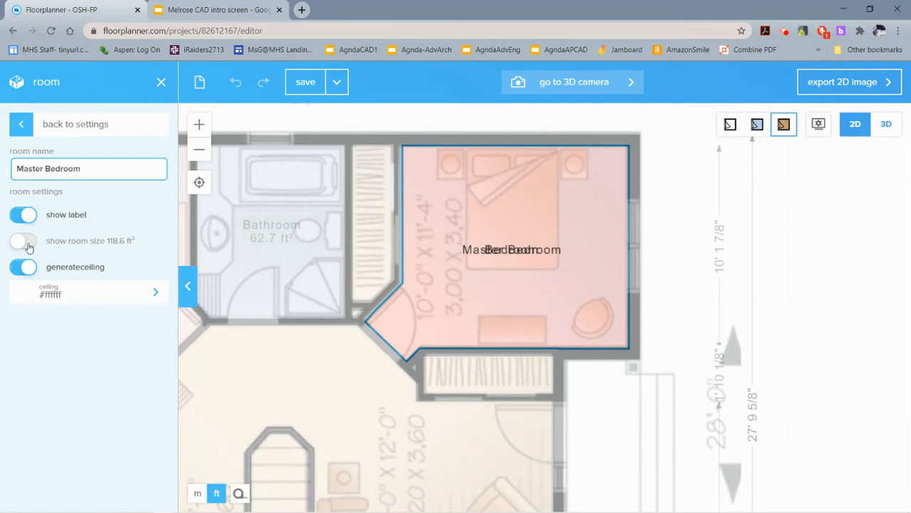
left_click(22, 241)
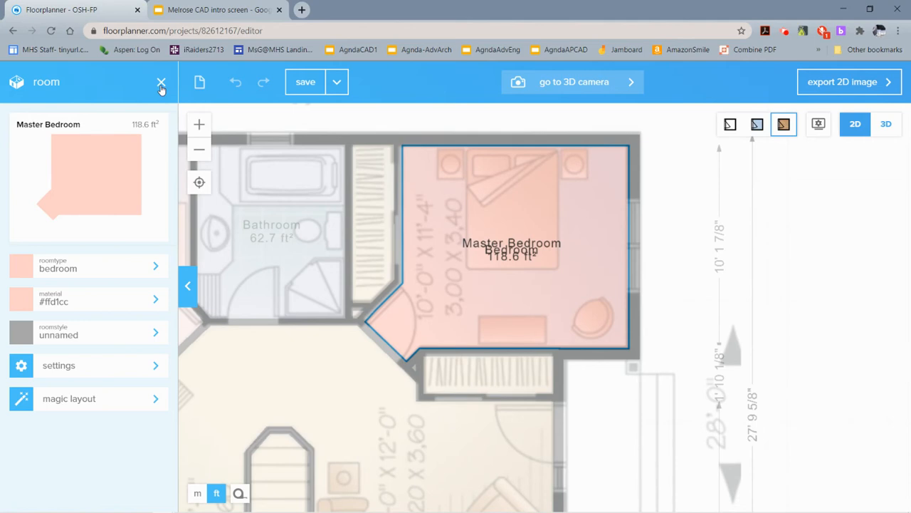
left_click(160, 81)
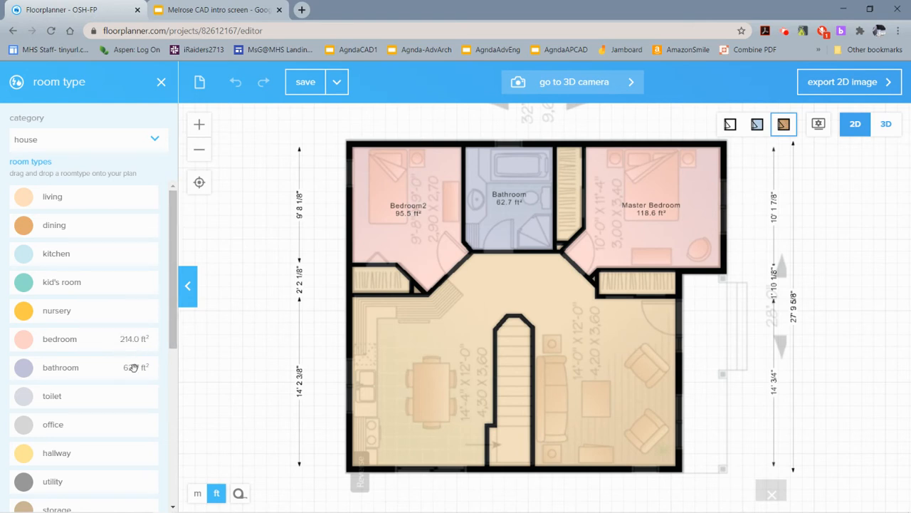
mouse_move(103, 344)
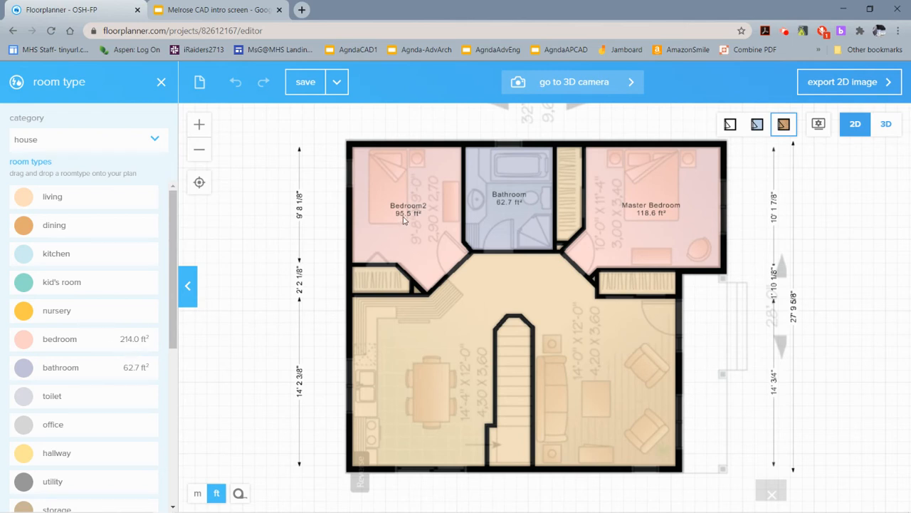
mouse_move(85, 359)
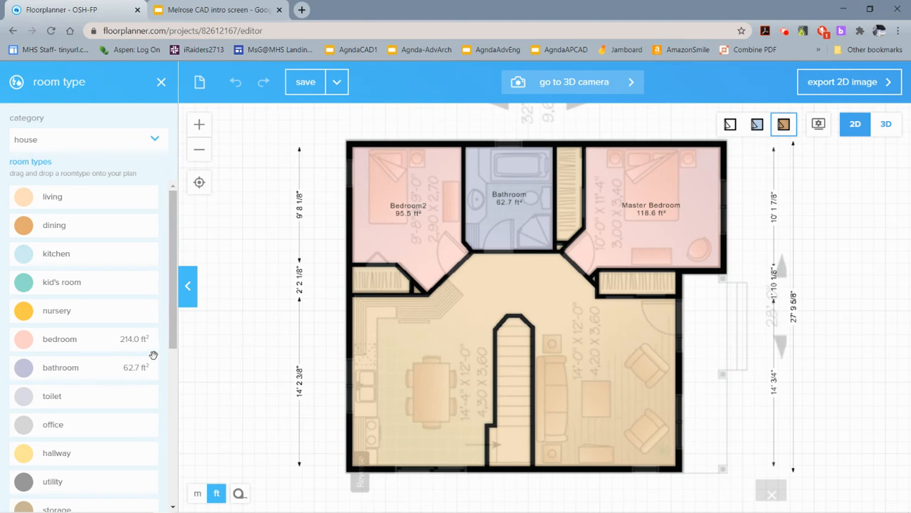
mouse_move(390, 240)
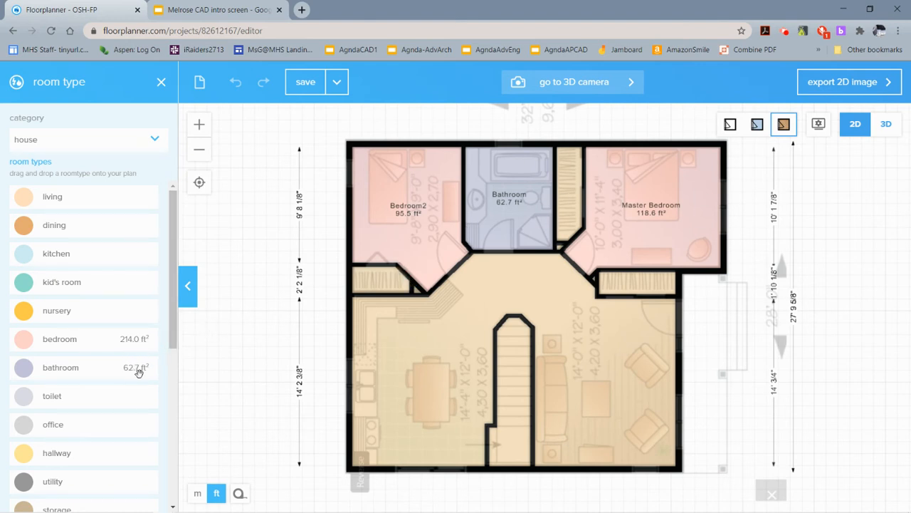
mouse_move(219, 359)
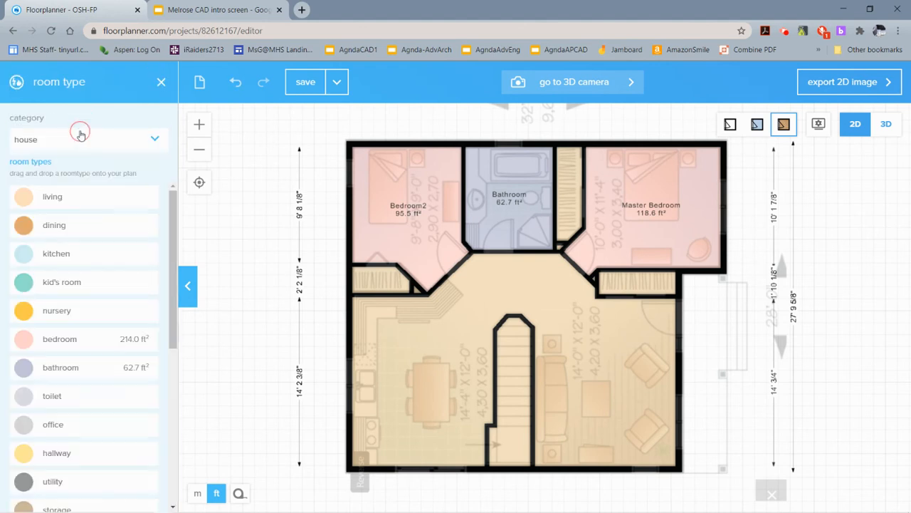
Select the large unnamed 378.5 ft² lower living area.
left_click(441, 364)
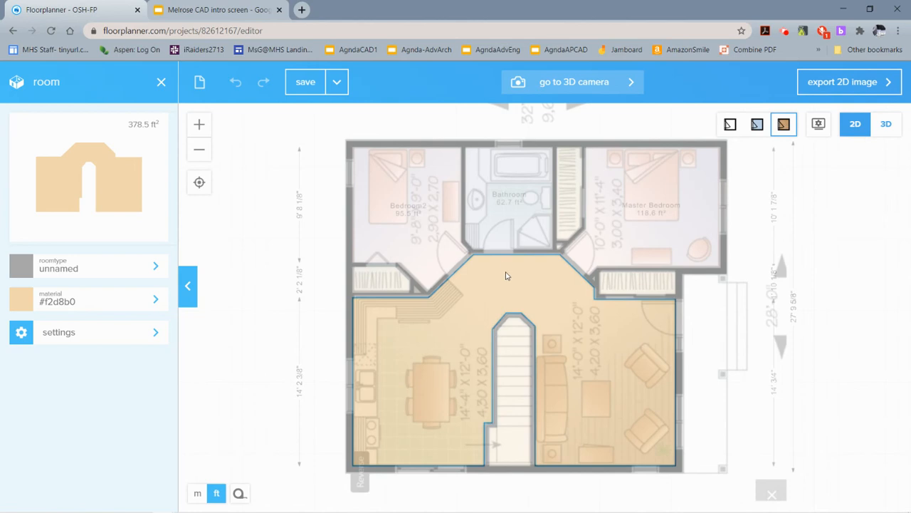
mouse_move(469, 294)
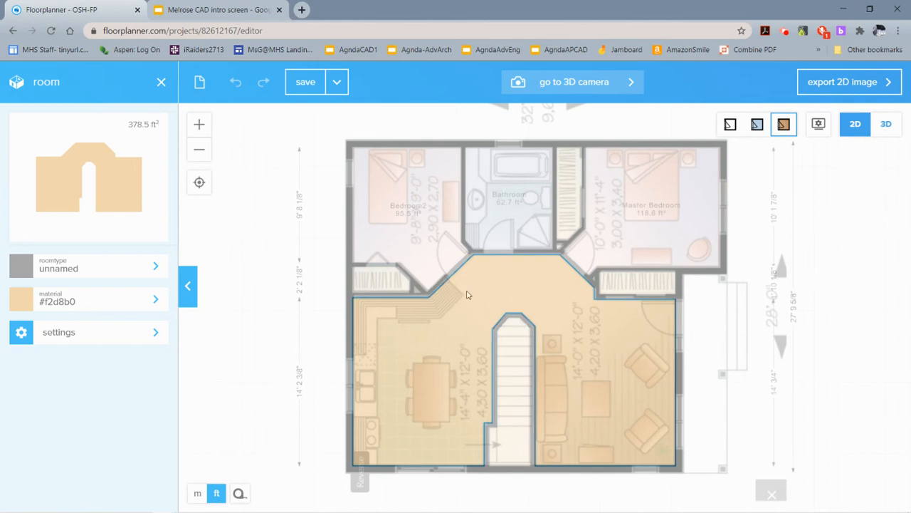
Start the Draw wall tool with wall thickness set to 0.
left_click(160, 81)
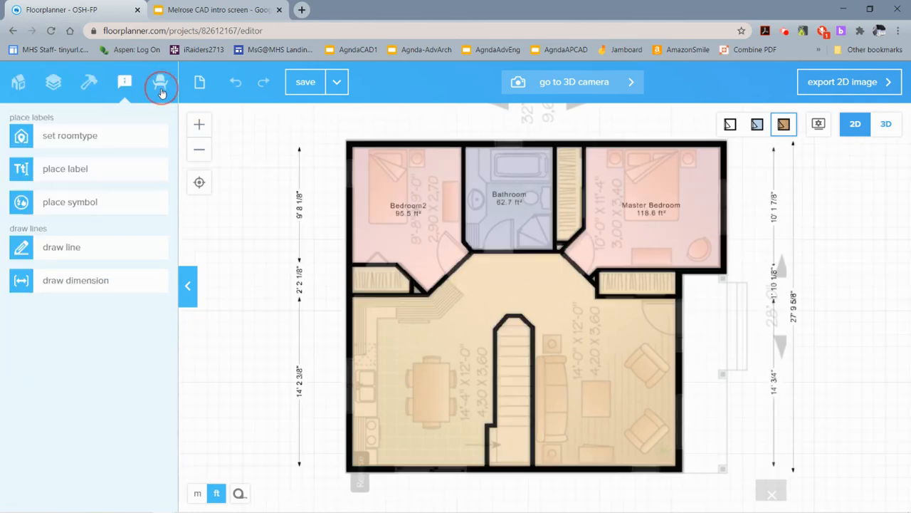
left_click(54, 81)
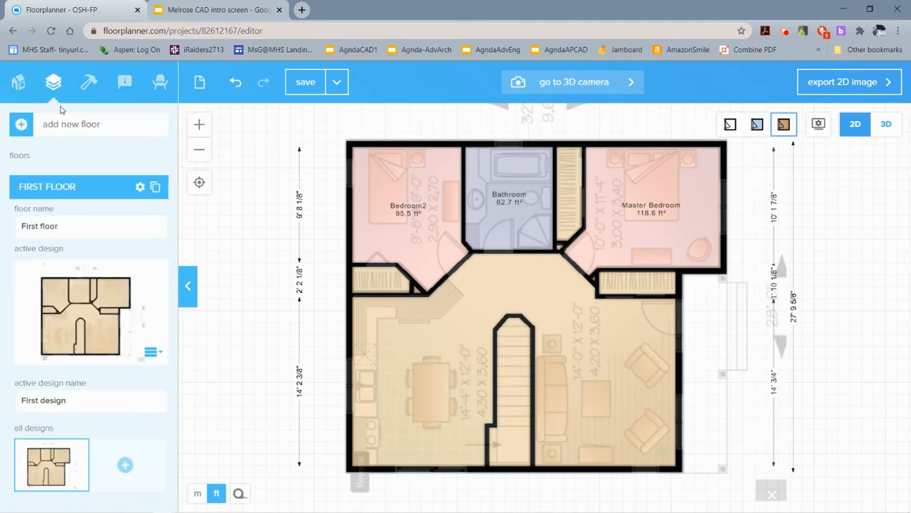
left_click(88, 81)
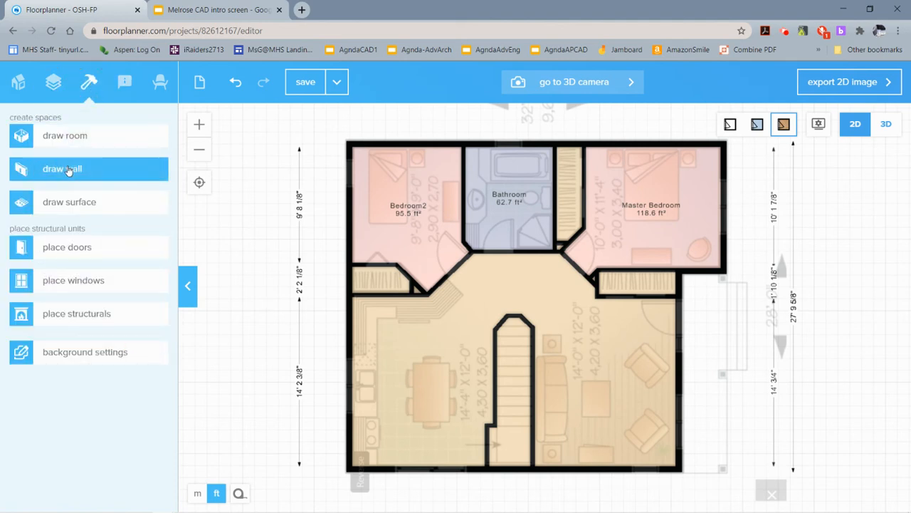
left_click(68, 168)
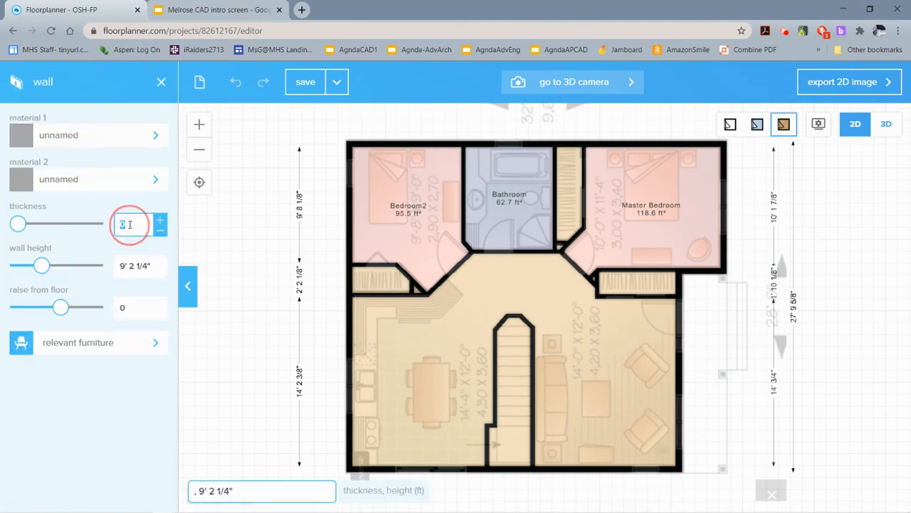
type("0")
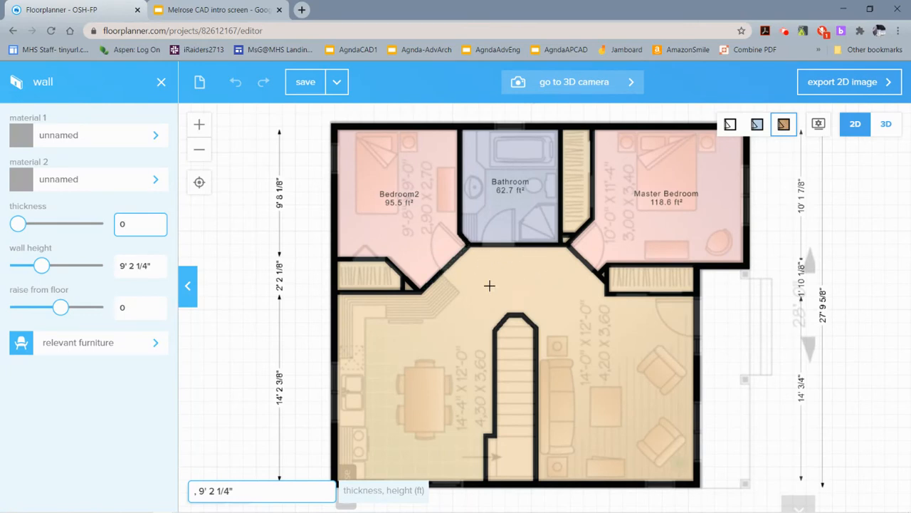
mouse_move(442, 272)
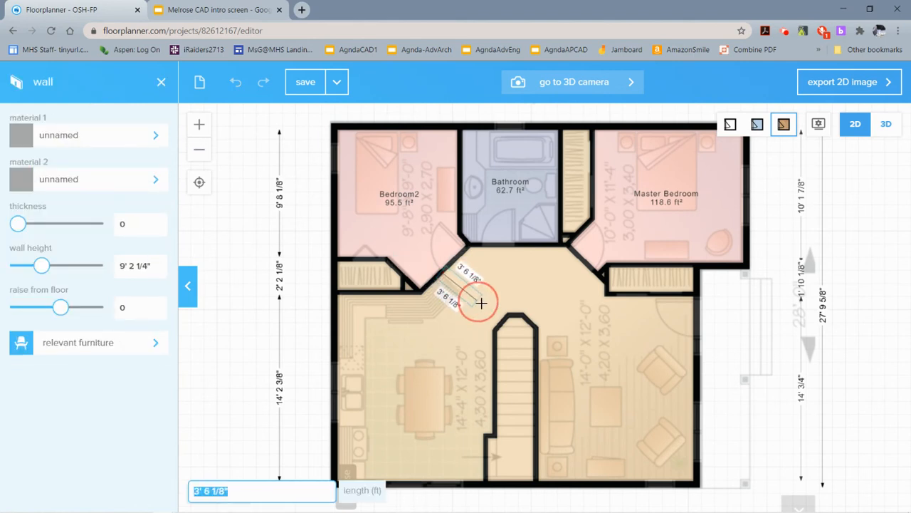
Draw two diagonal zero-thickness walls from the bedroom corners to the staircase, dividing the hall.
left_click_drag(482, 302, 495, 324)
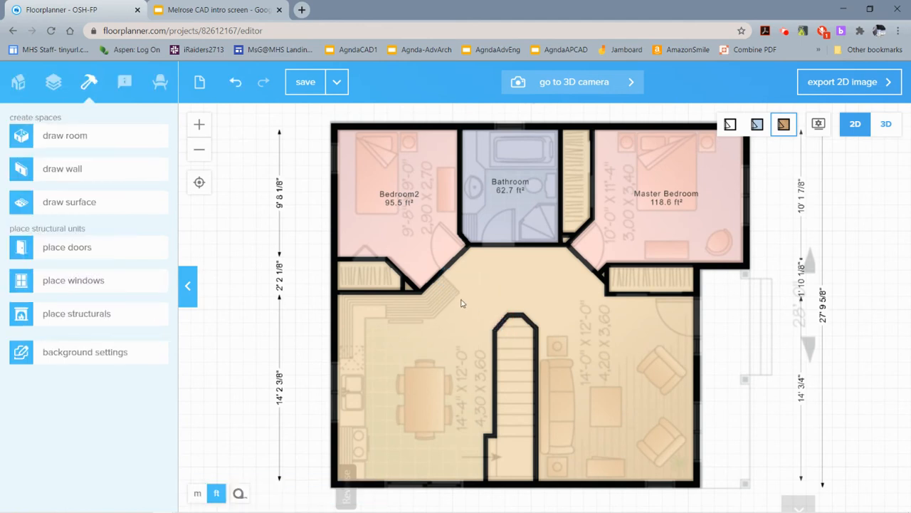
mouse_move(484, 302)
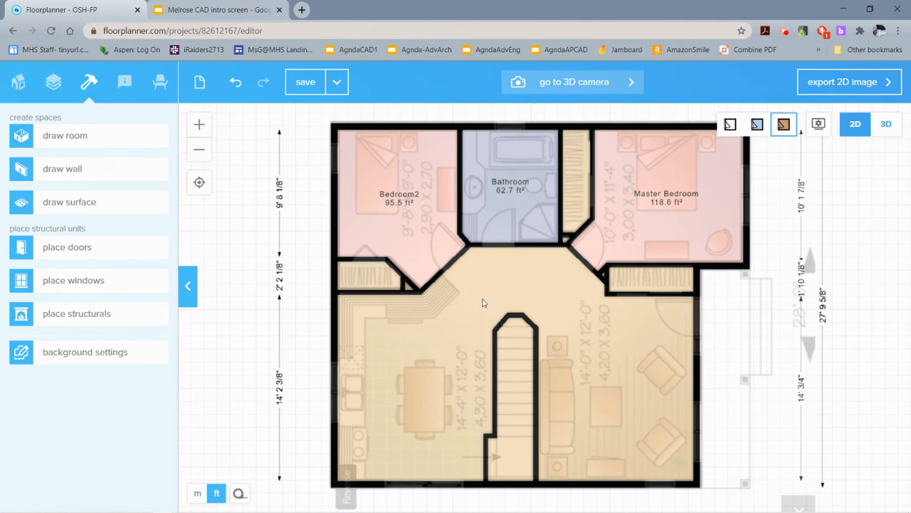
mouse_move(479, 308)
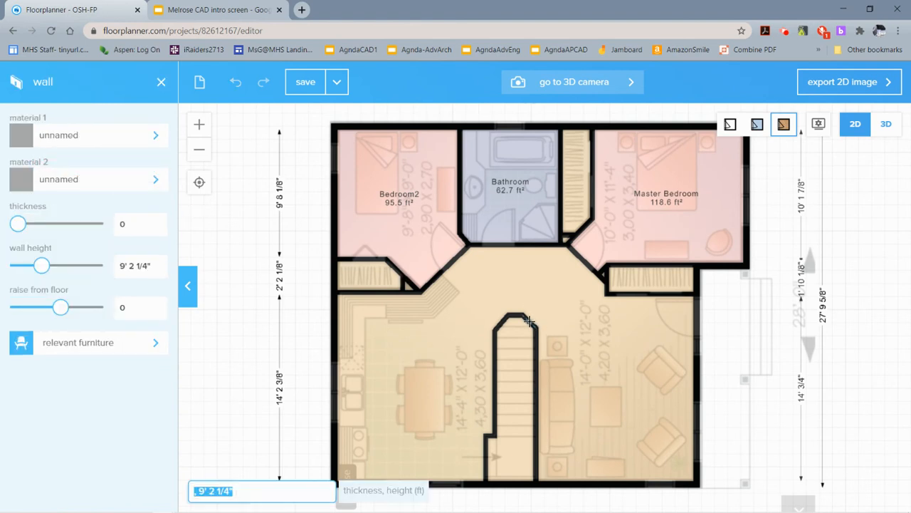
left_click_drag(530, 320, 581, 271)
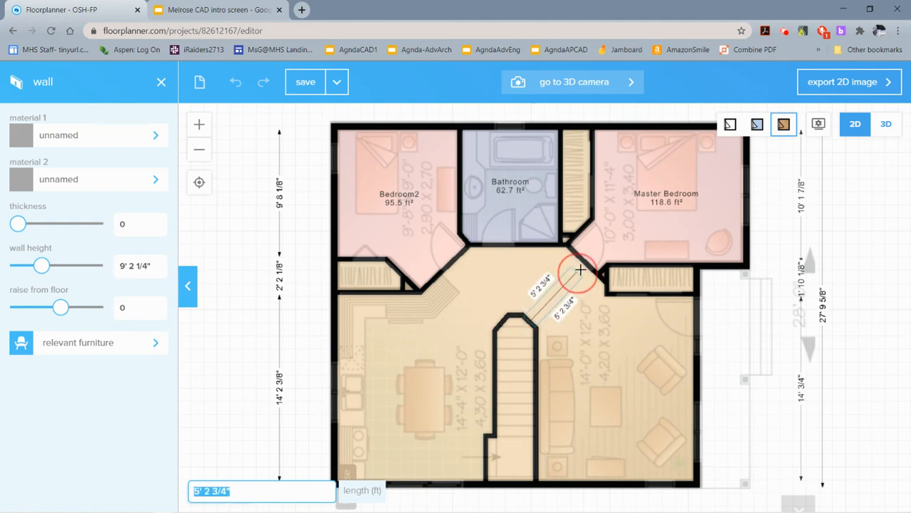
left_click_drag(581, 271, 584, 259)
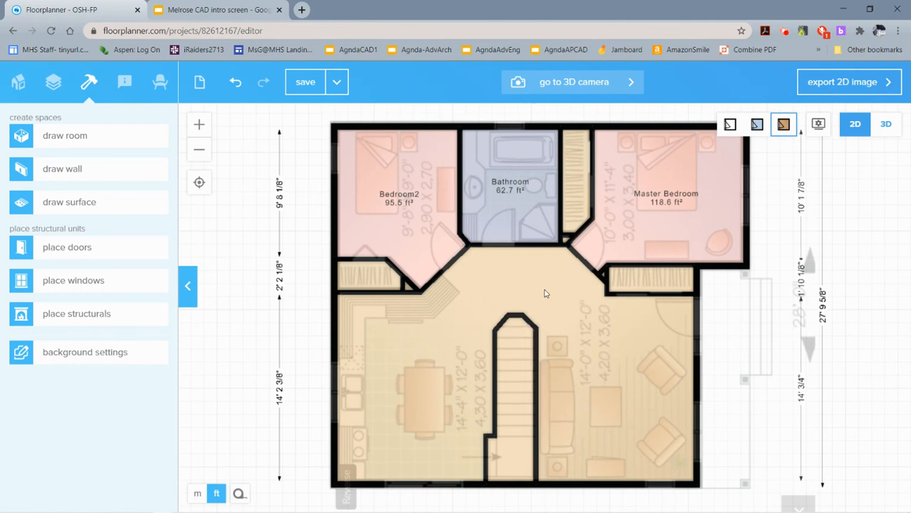
Label the lower-left room as a Kitchen (165.7 ft²) from the room labelling tools.
left_click(125, 81)
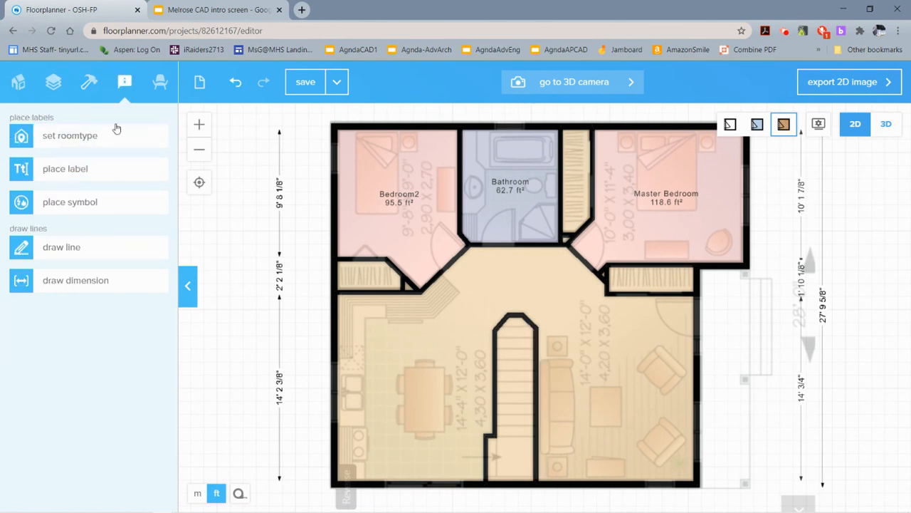
left_click(69, 135)
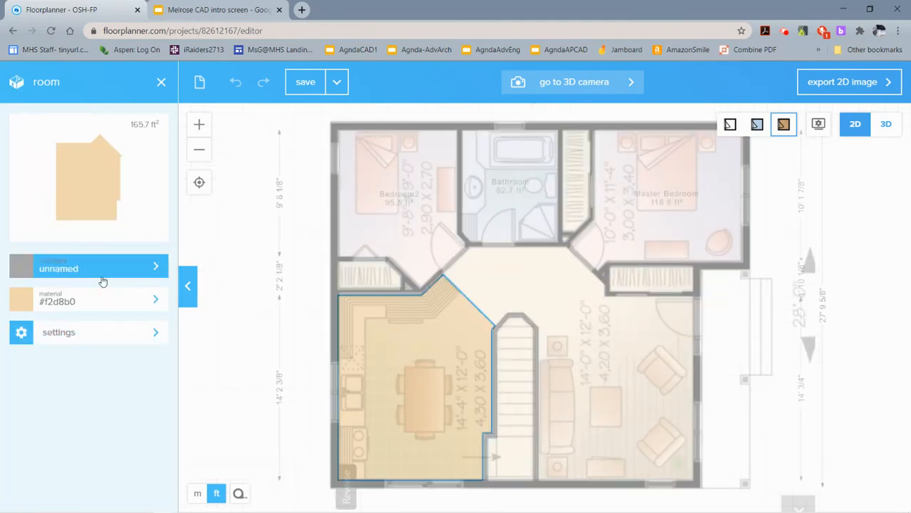
left_click(100, 268)
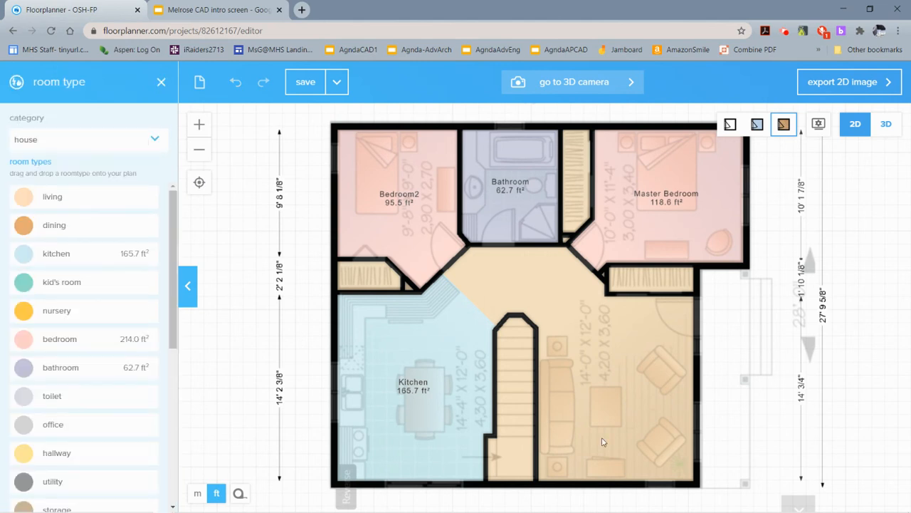
Label the lower-right room as Living and show its 171.8 ft² room size.
left_click(615, 384)
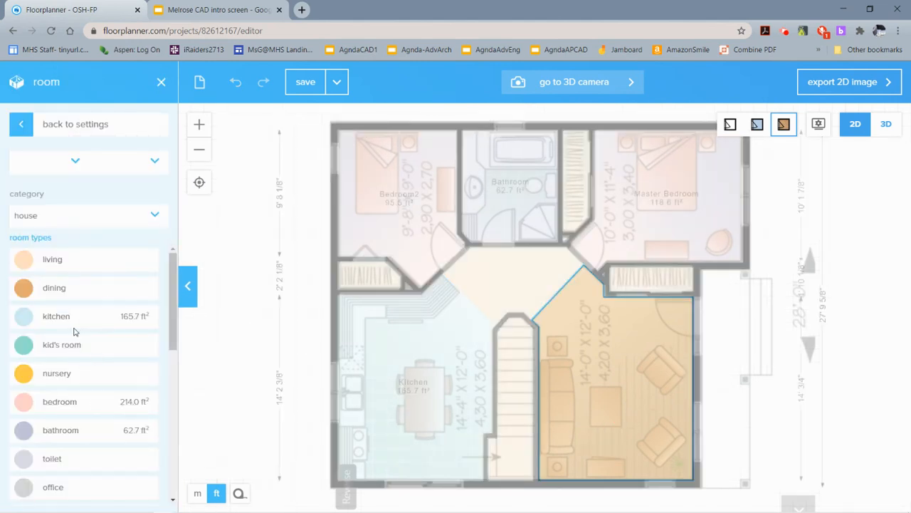
left_click(53, 259)
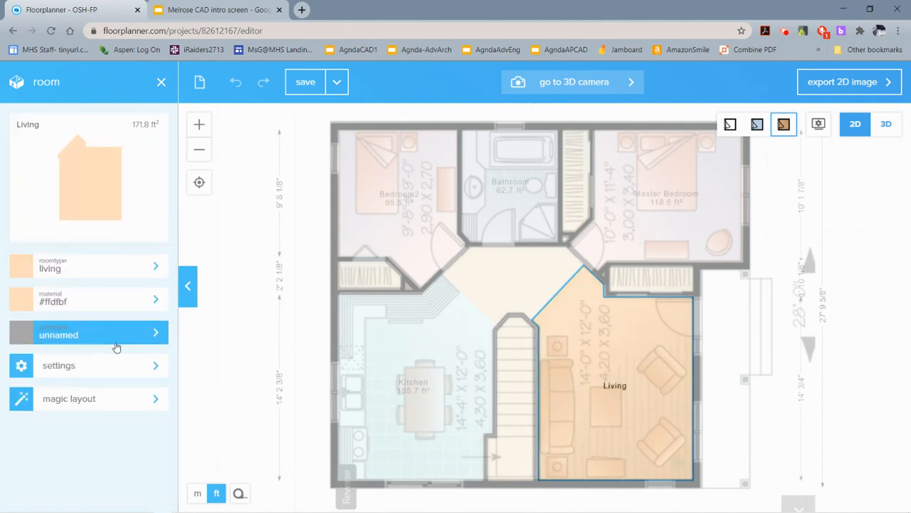
left_click(59, 365)
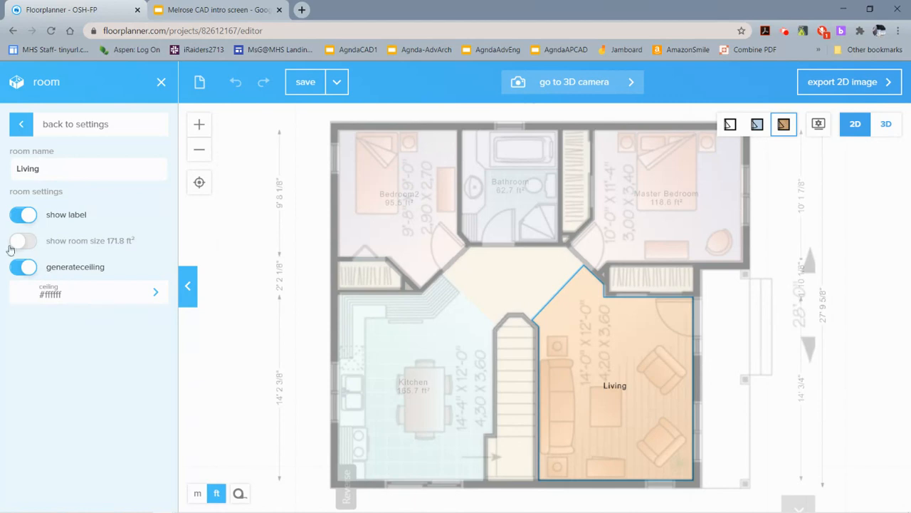
left_click(22, 124)
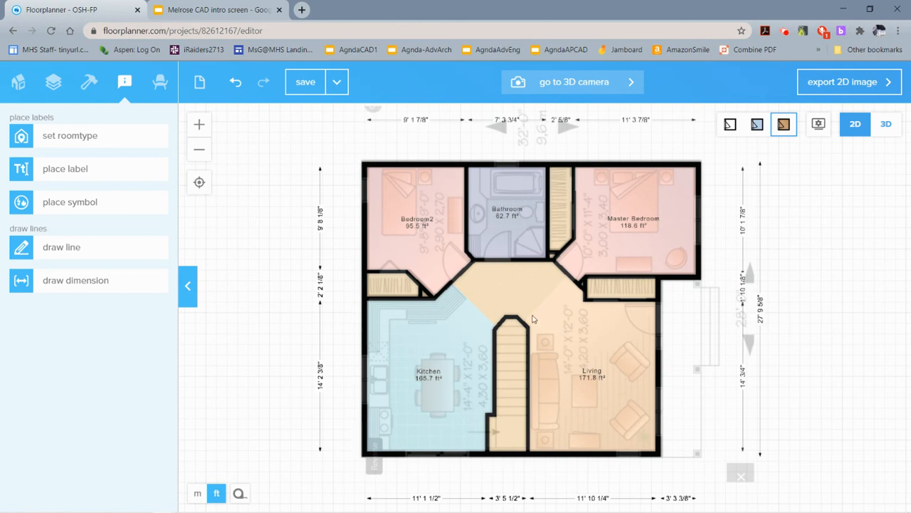
mouse_move(519, 385)
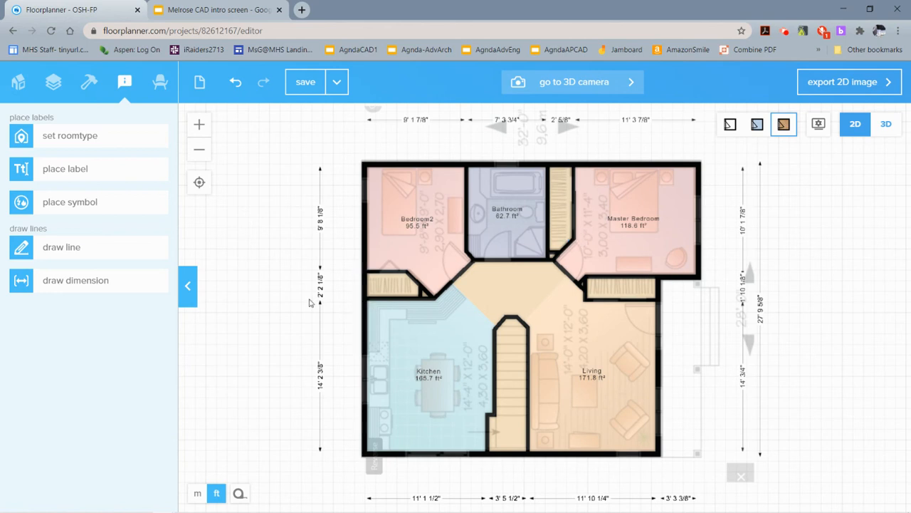
mouse_move(675, 362)
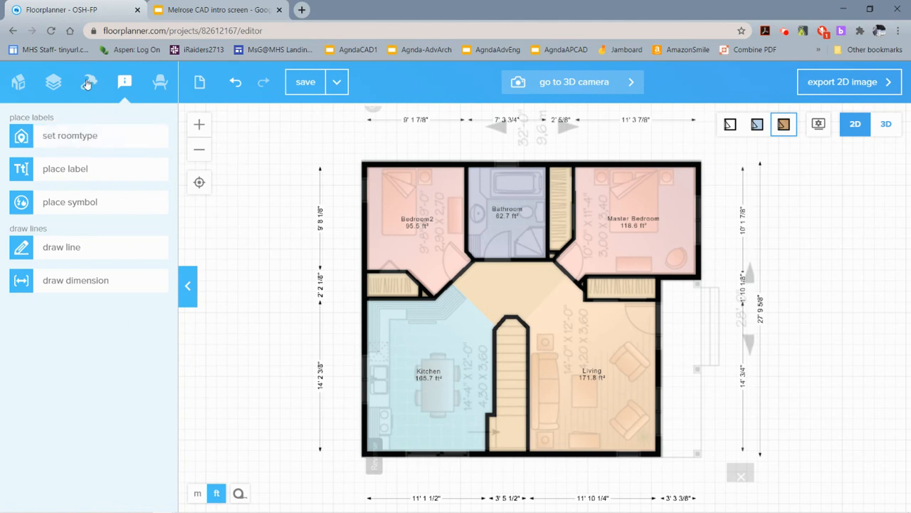
Hide the backdrop image so only the coloured, labelled rooms remain.
left_click(88, 81)
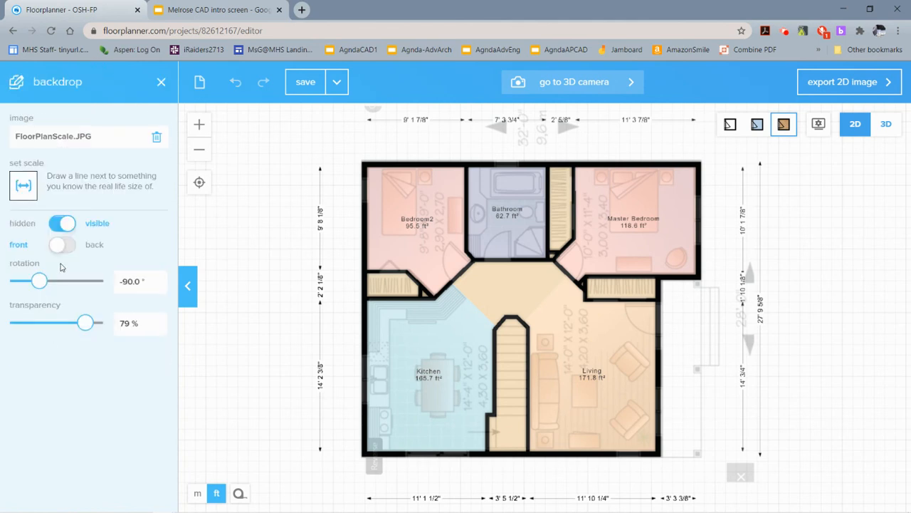
left_click(62, 222)
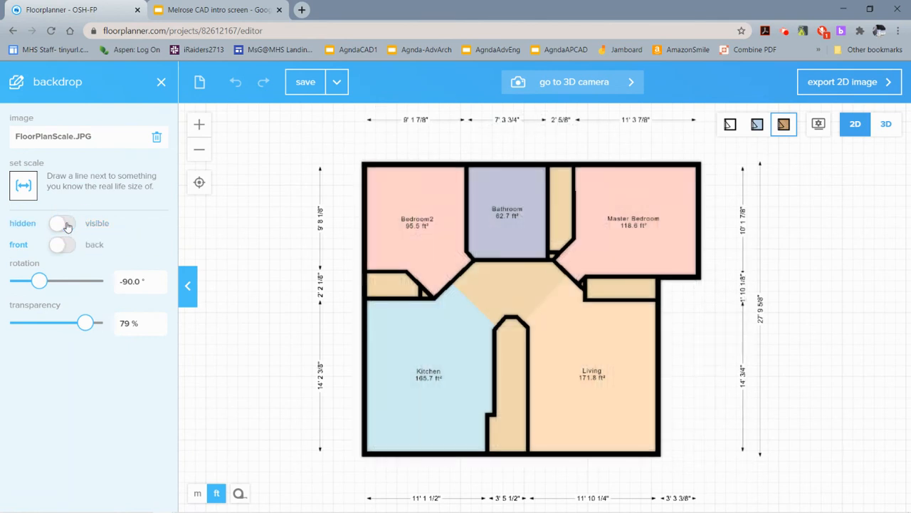
mouse_move(326, 486)
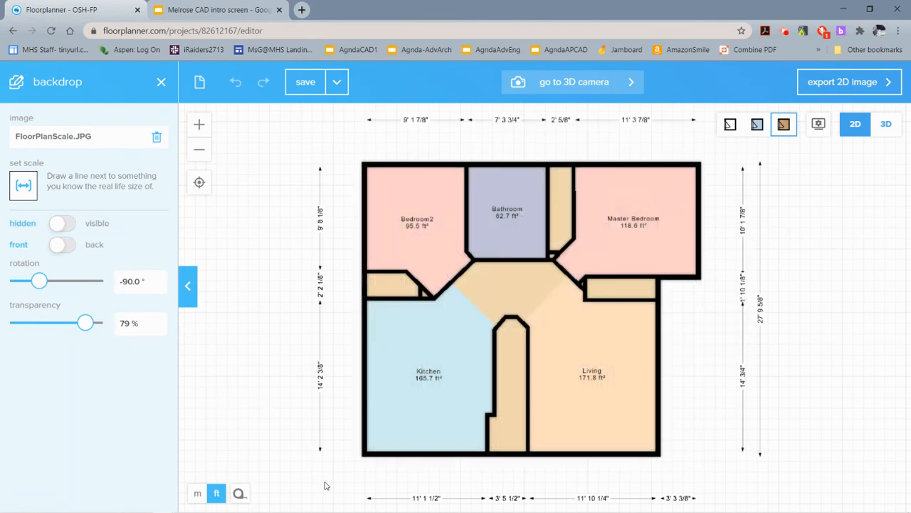
mouse_move(647, 371)
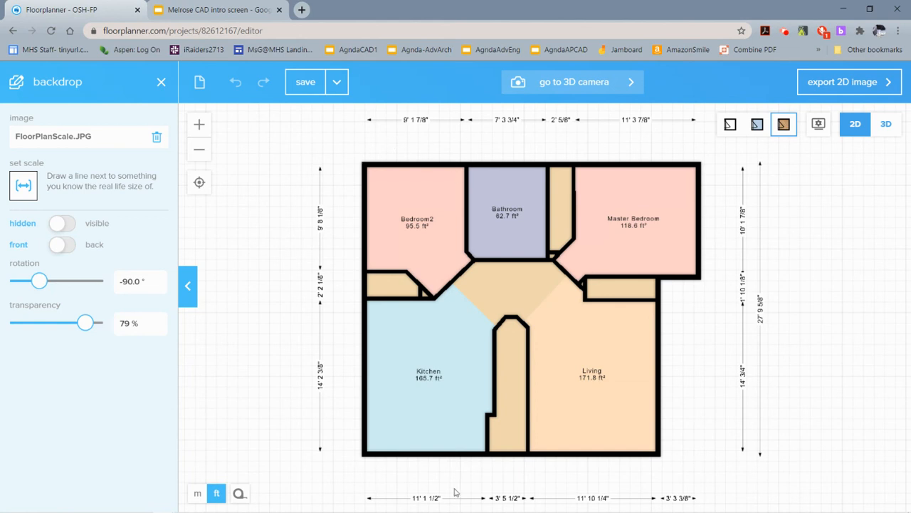
mouse_move(354, 200)
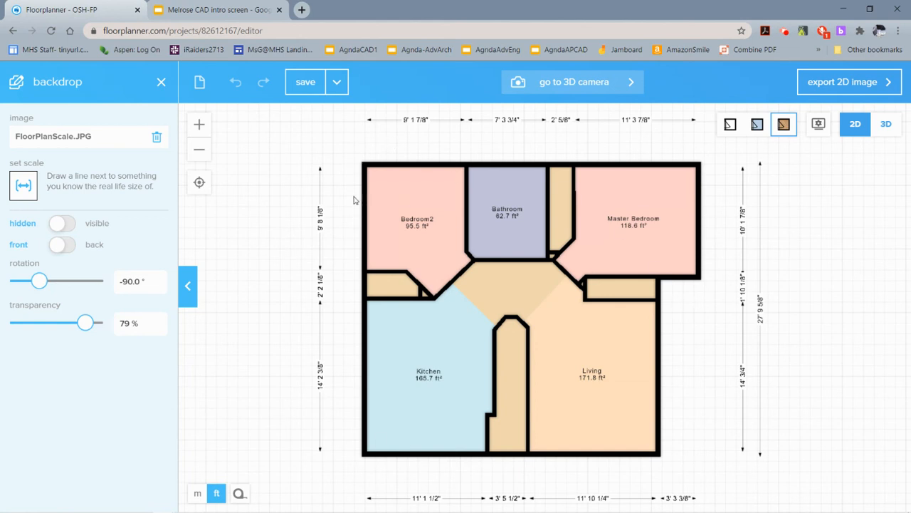
mouse_move(330, 339)
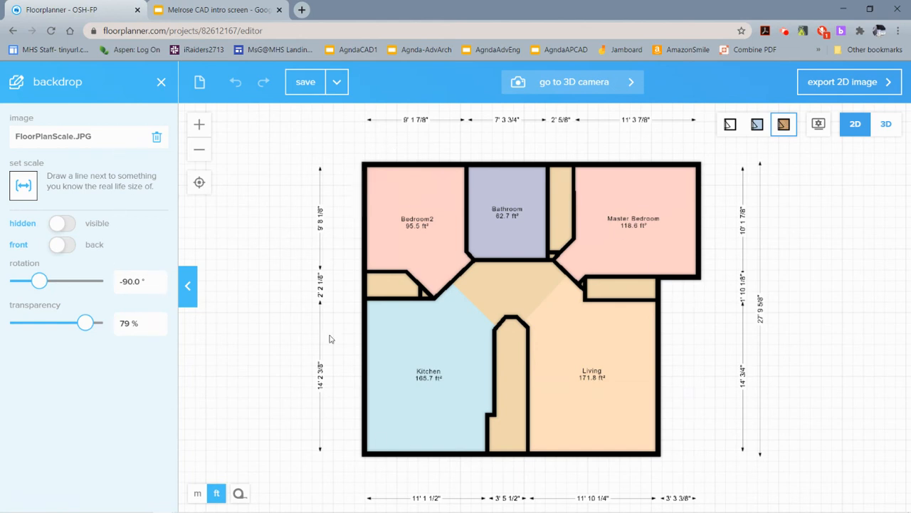
mouse_move(283, 427)
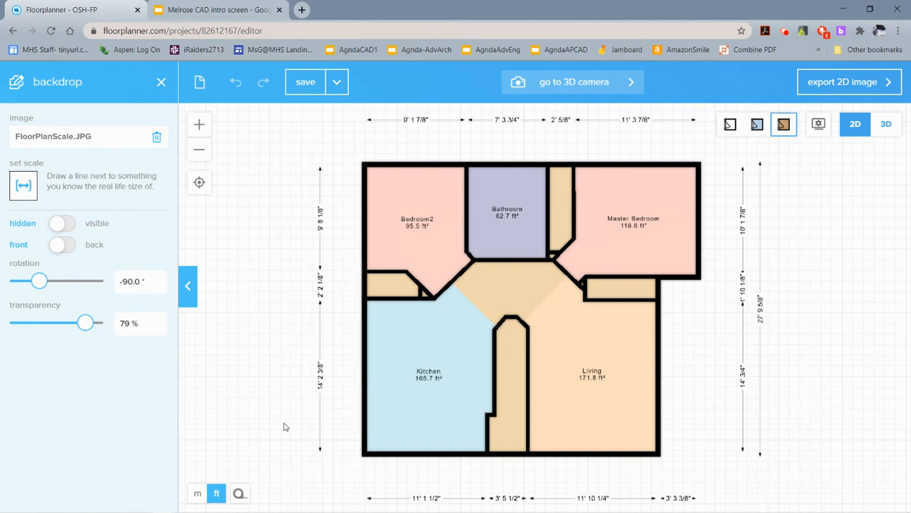
mouse_move(779, 87)
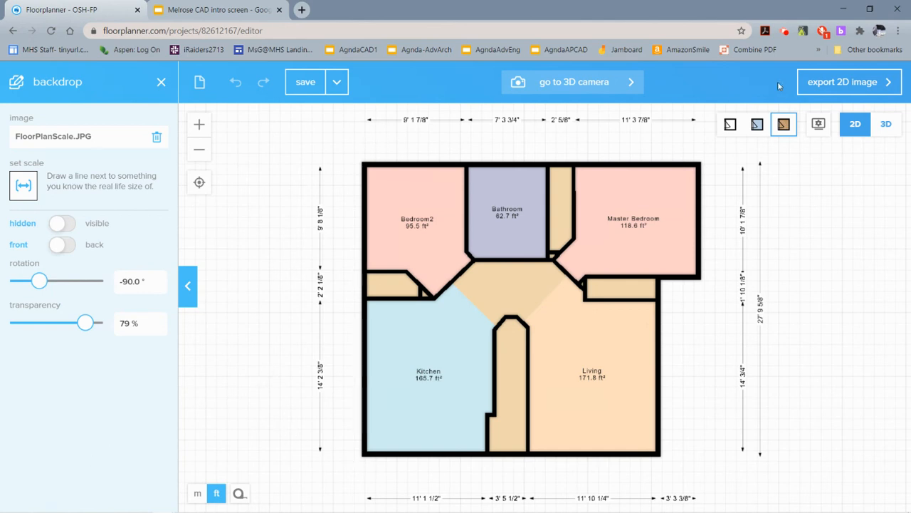